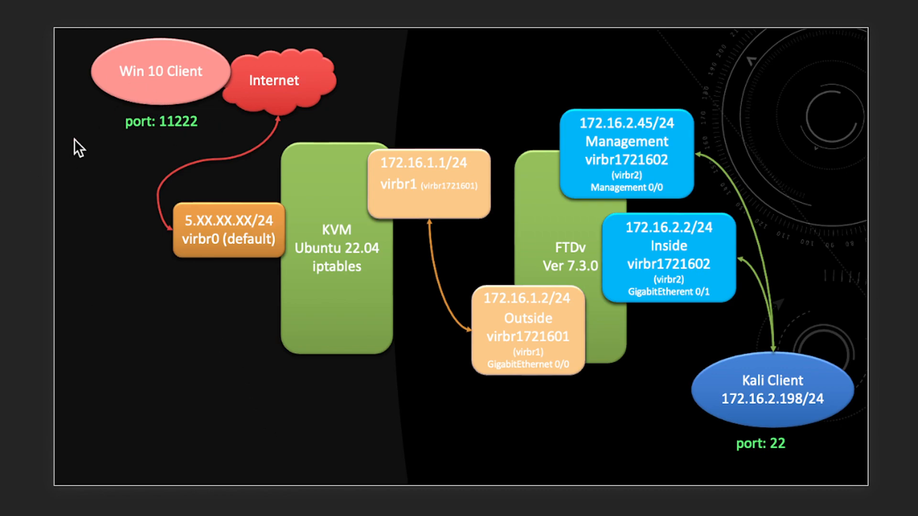
mouse_move(82, 141)
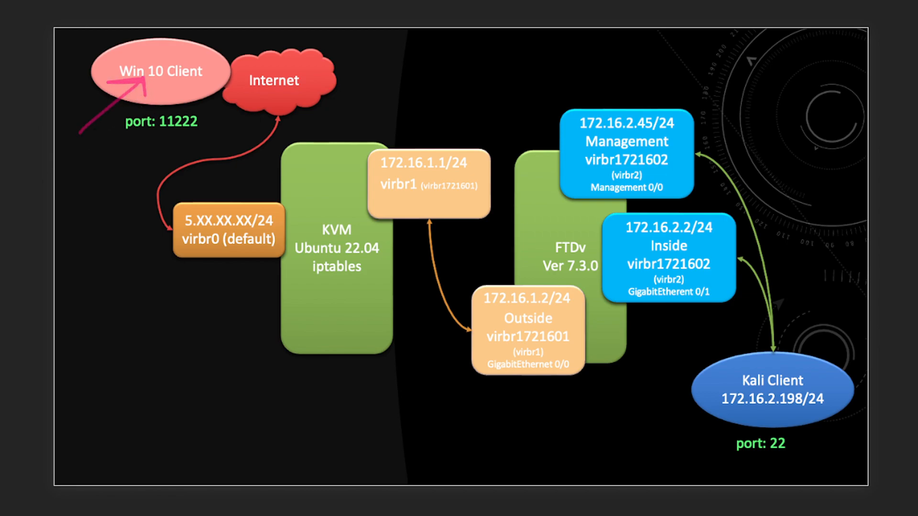
mouse_move(388, 343)
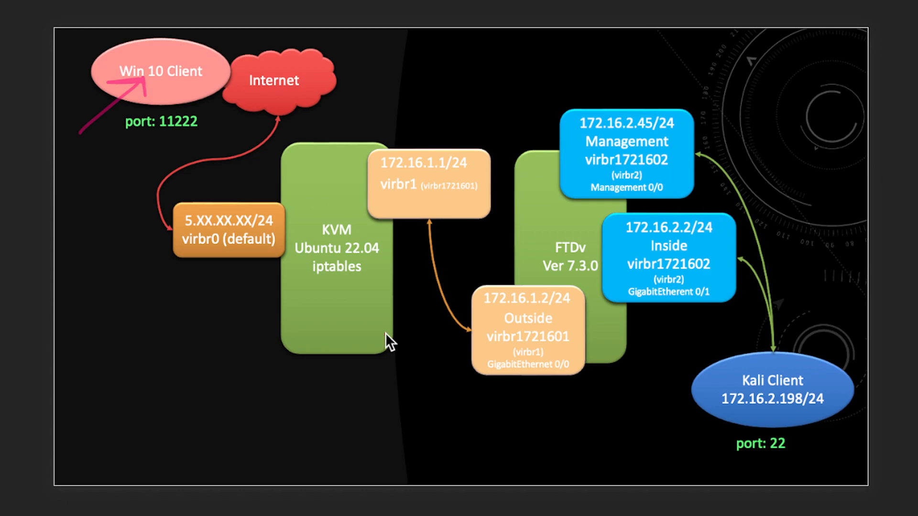
mouse_move(137, 165)
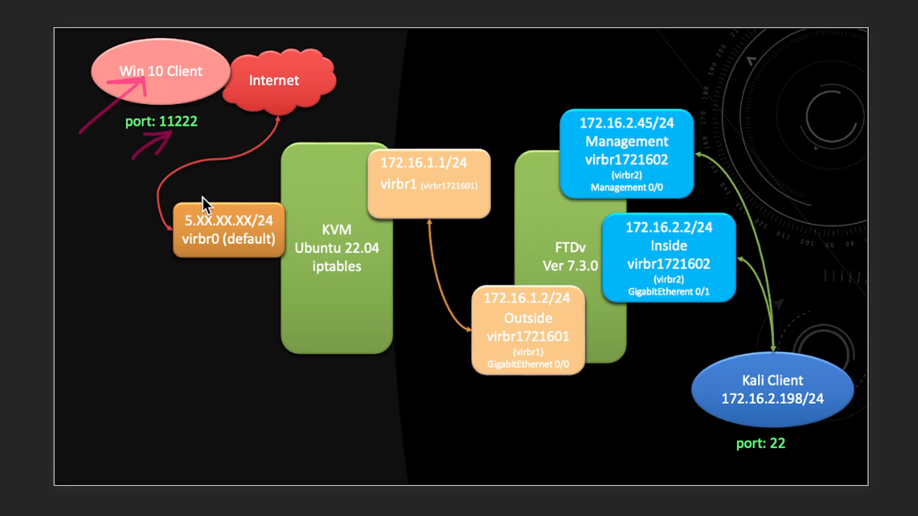
mouse_move(207, 193)
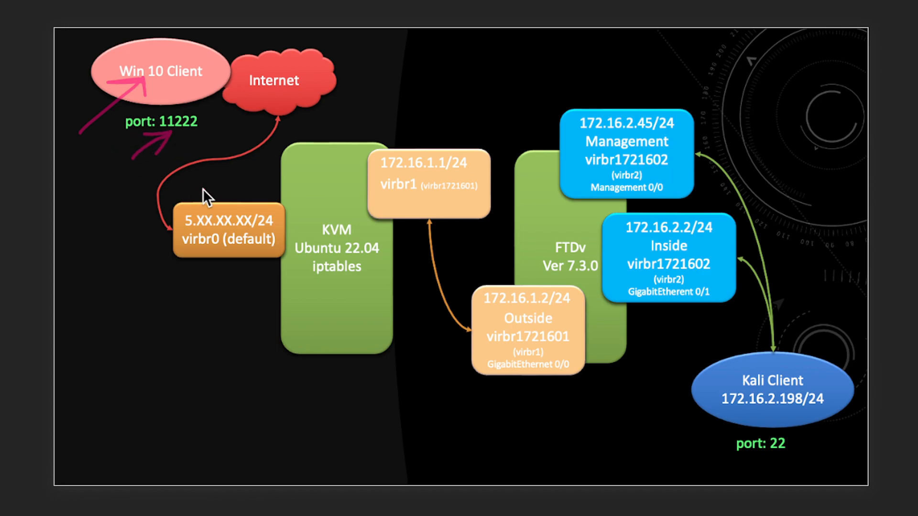
mouse_move(179, 135)
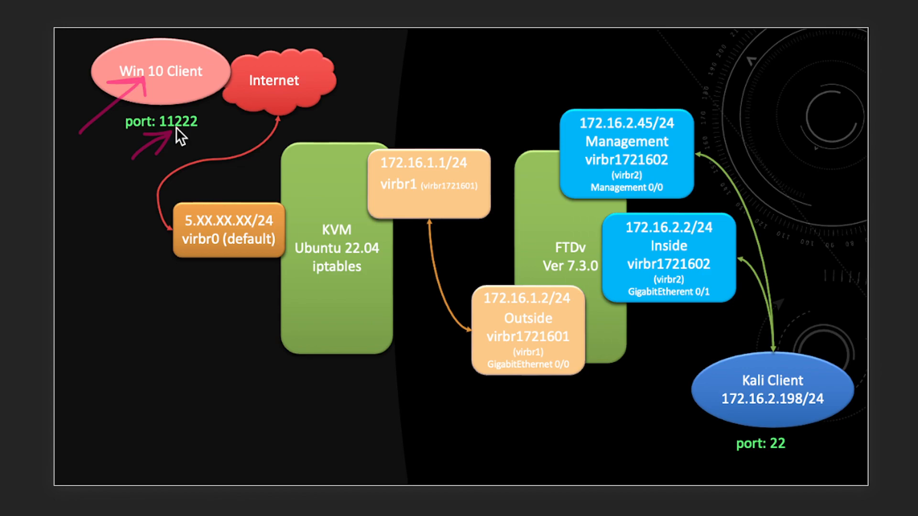
mouse_move(173, 119)
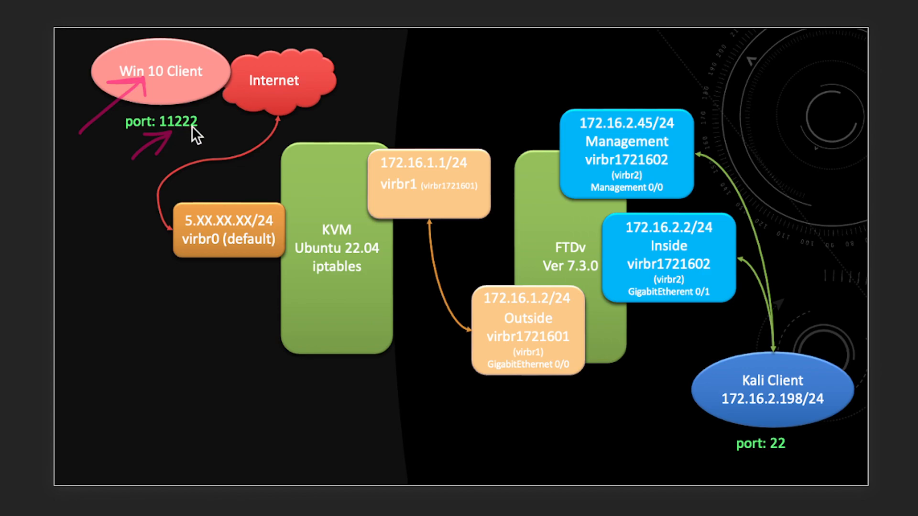
mouse_move(181, 151)
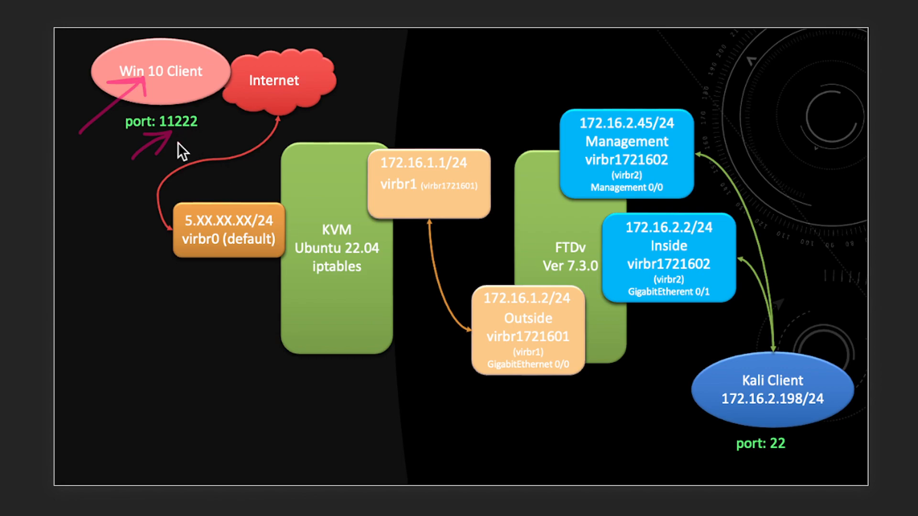
mouse_move(185, 143)
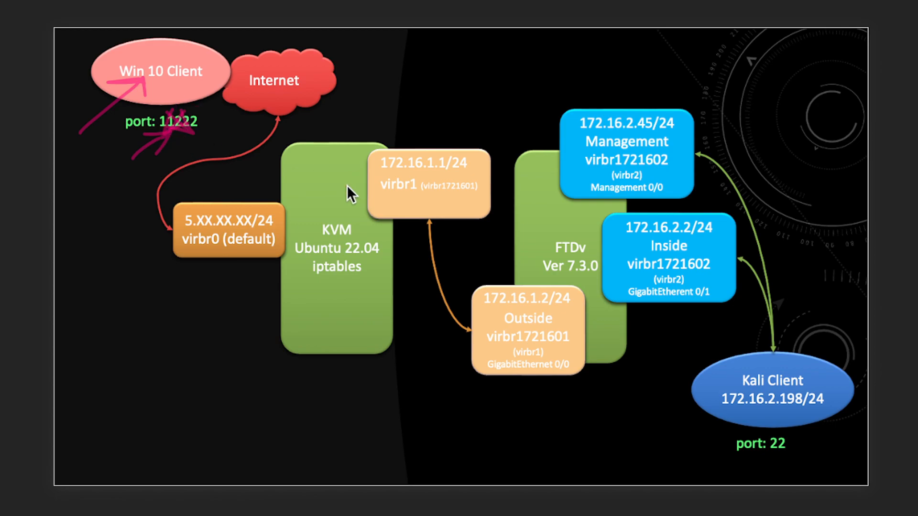
mouse_move(345, 264)
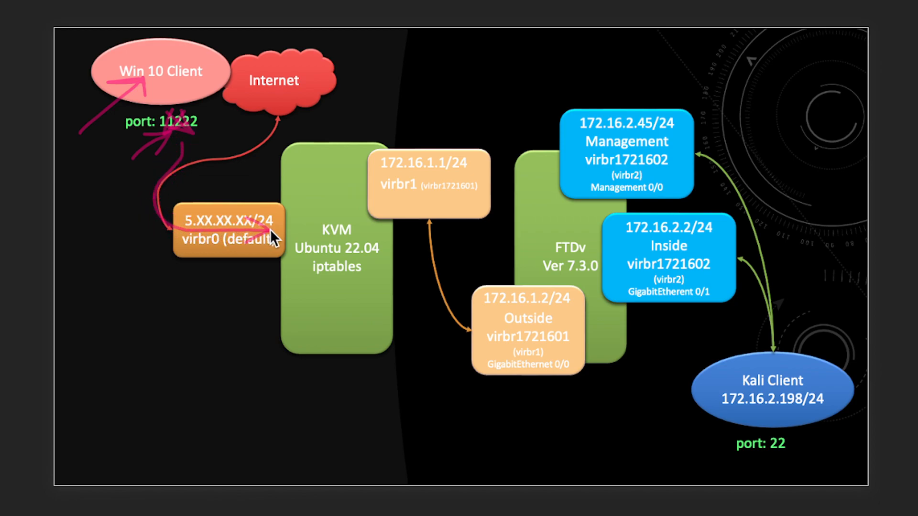
Step: Ink the traffic path from virbr0 to the Outside interface and an arrow toward the Kali Client
left_click_drag(252, 234, 422, 245)
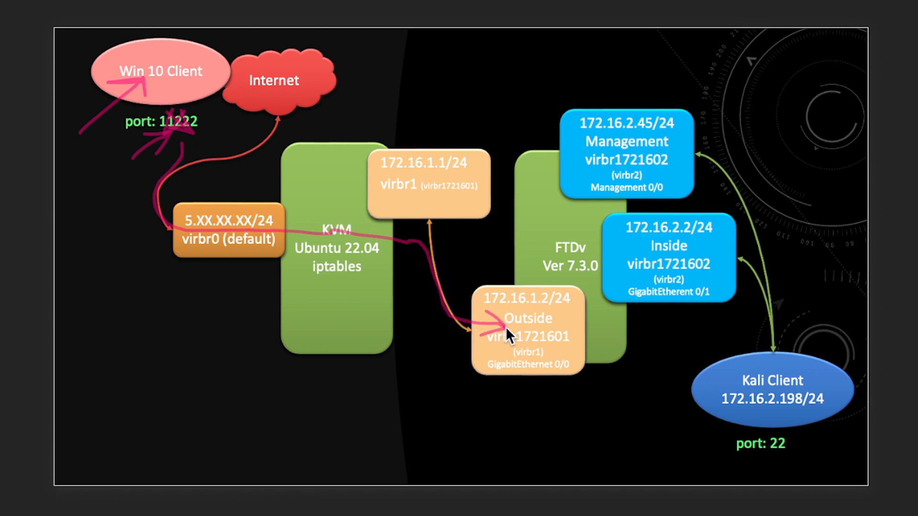
mouse_move(517, 341)
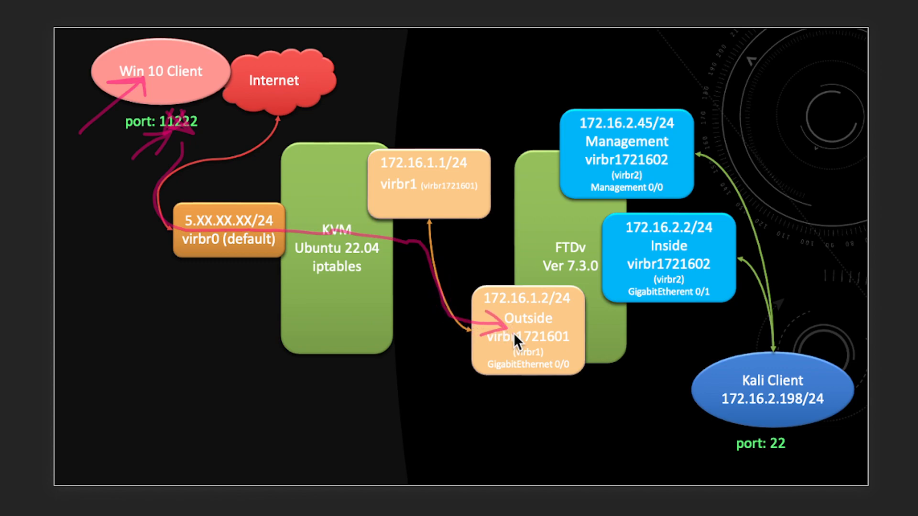
mouse_move(590, 410)
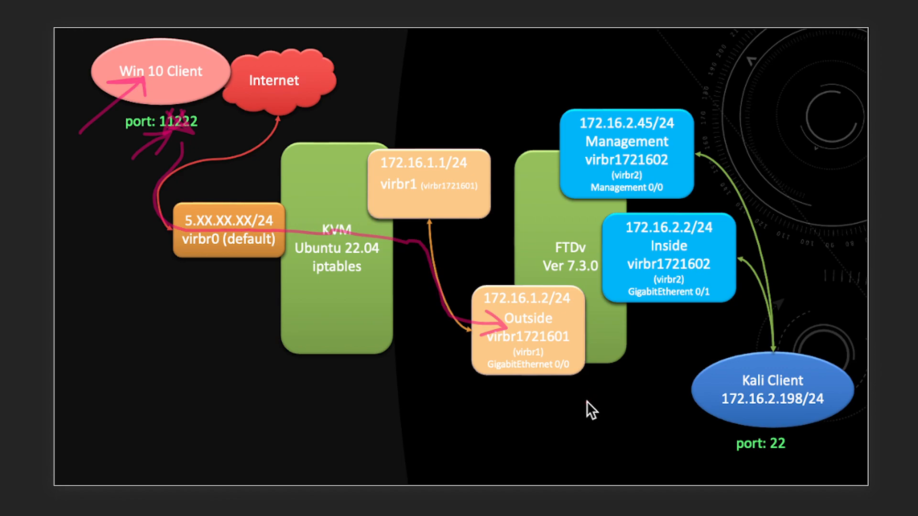
left_click_drag(582, 401, 676, 405)
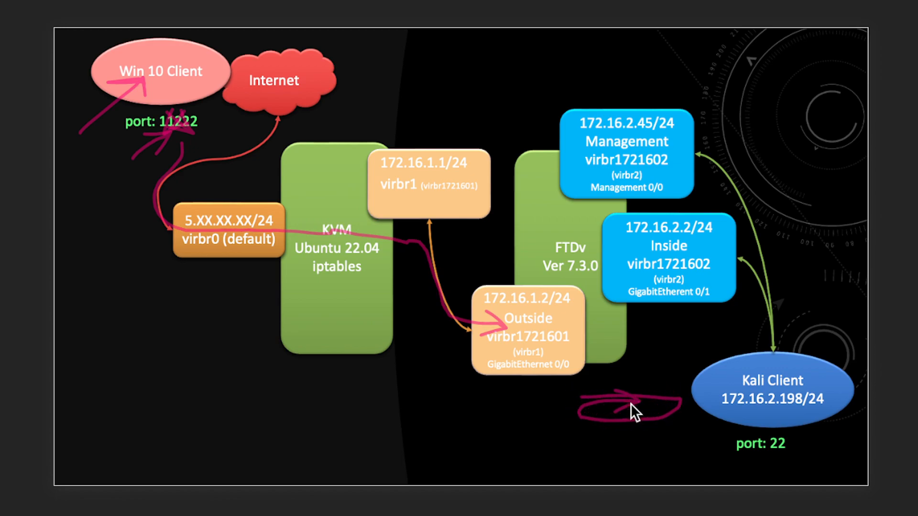
mouse_move(775, 433)
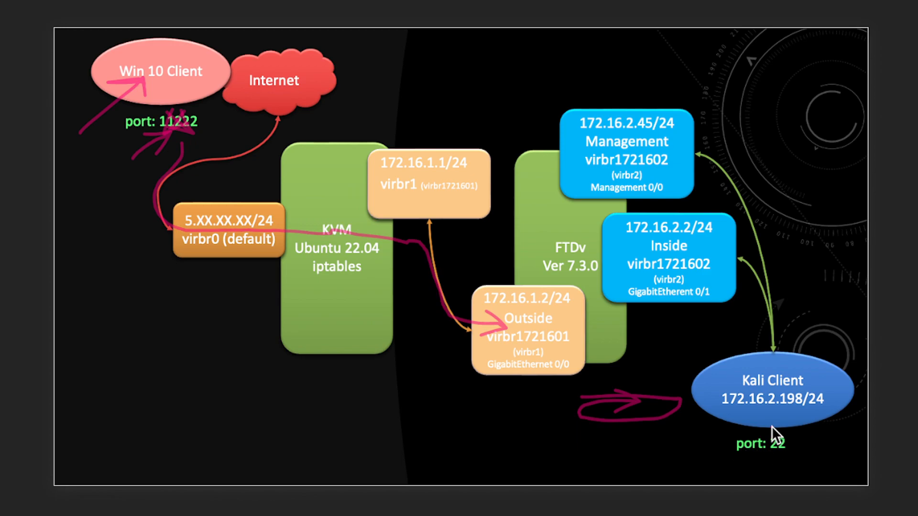
mouse_move(776, 428)
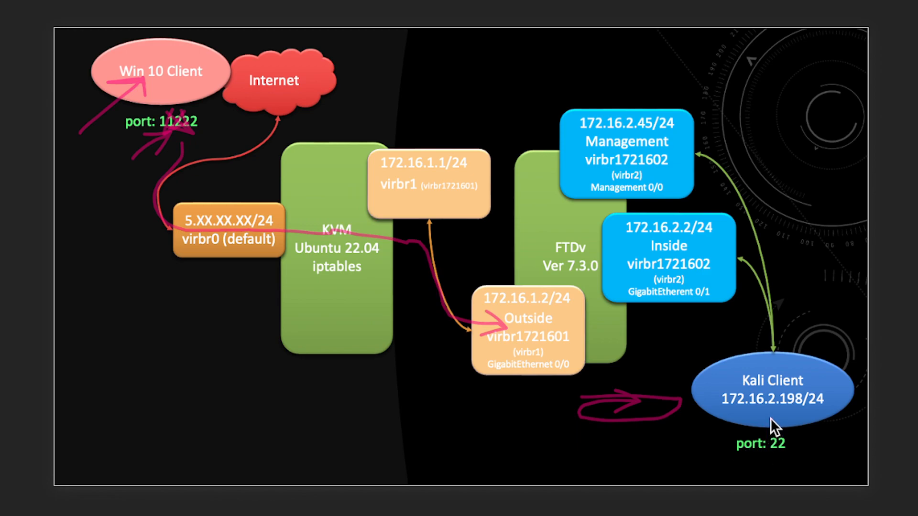
mouse_move(674, 370)
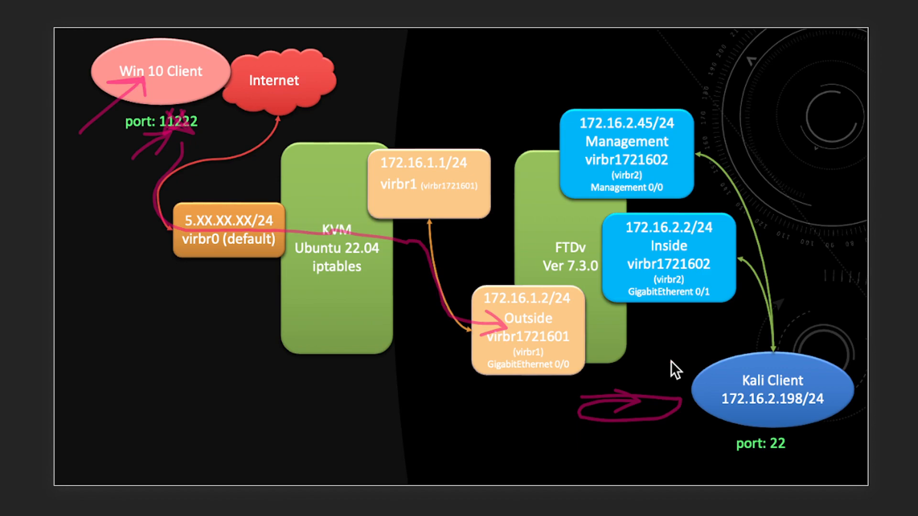
mouse_move(676, 317)
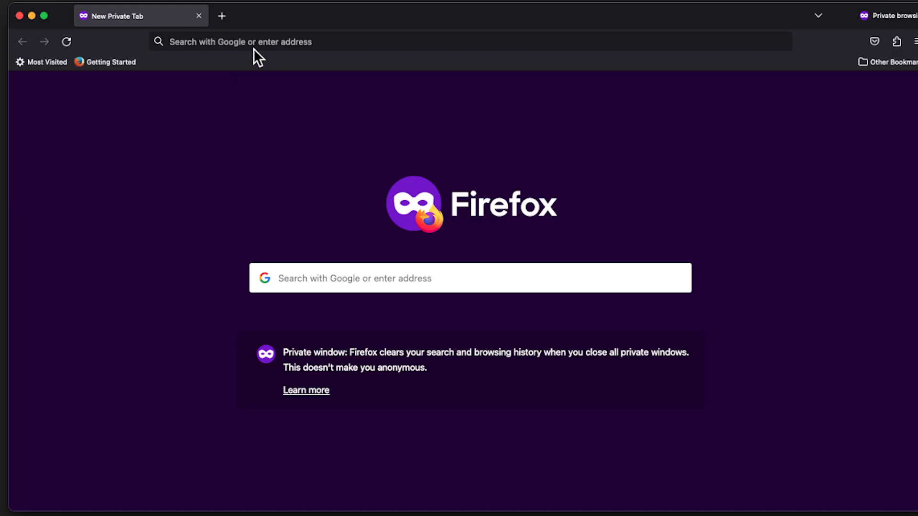
type("https://co")
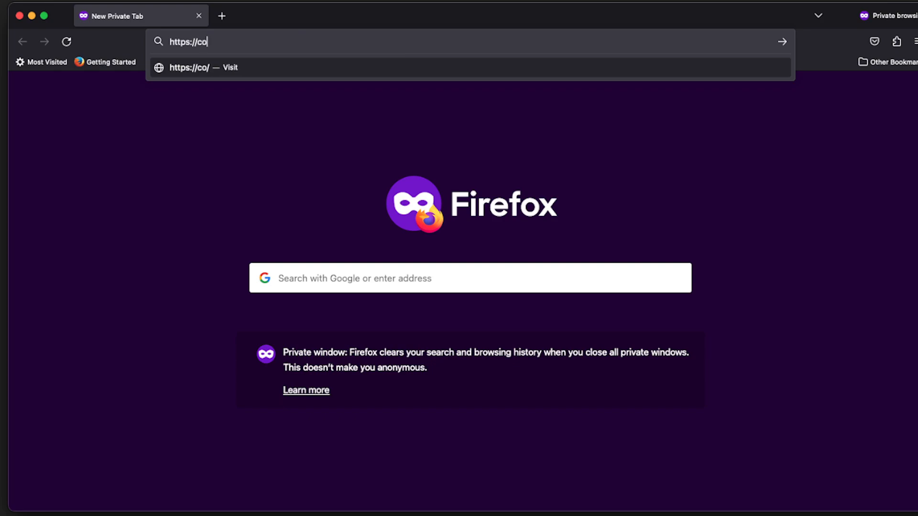
type("1.ddp.onl")
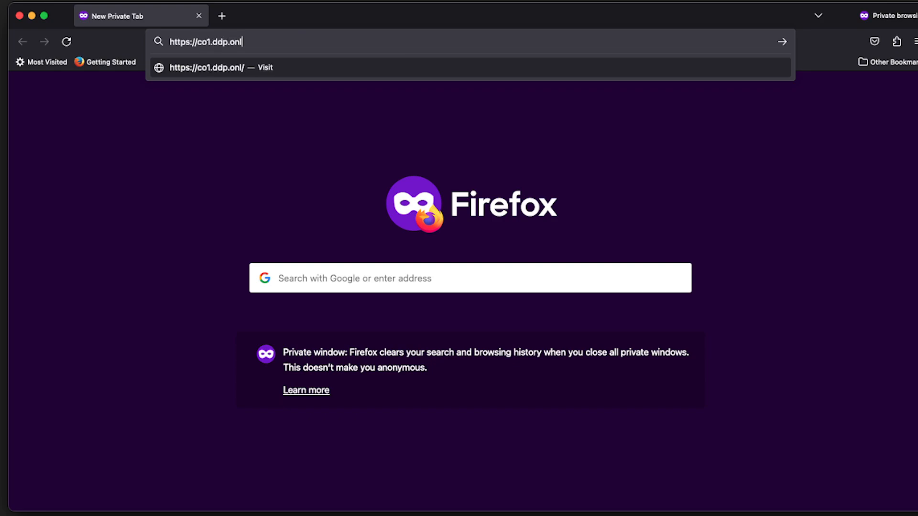
key("Enter")
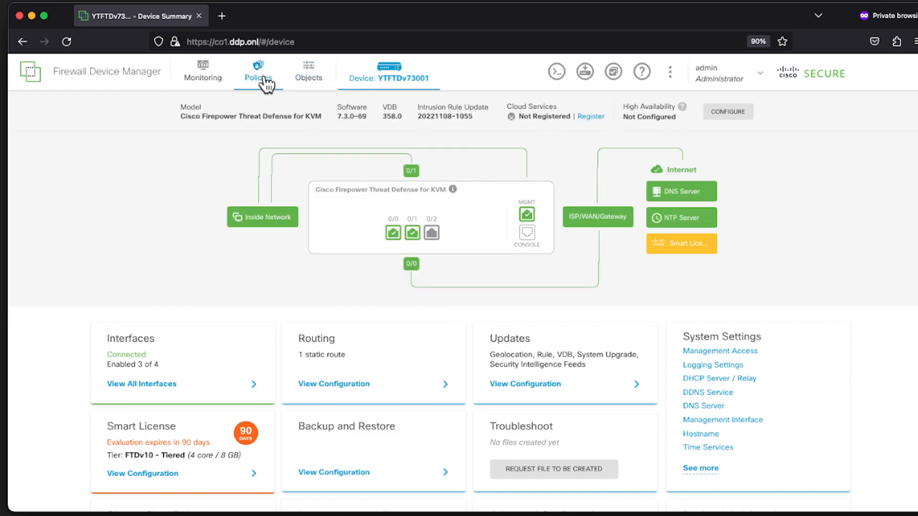
Step: Go to Policies and show the NAT rules list with the static RDP and dynamic outbound rules
left_click(257, 72)
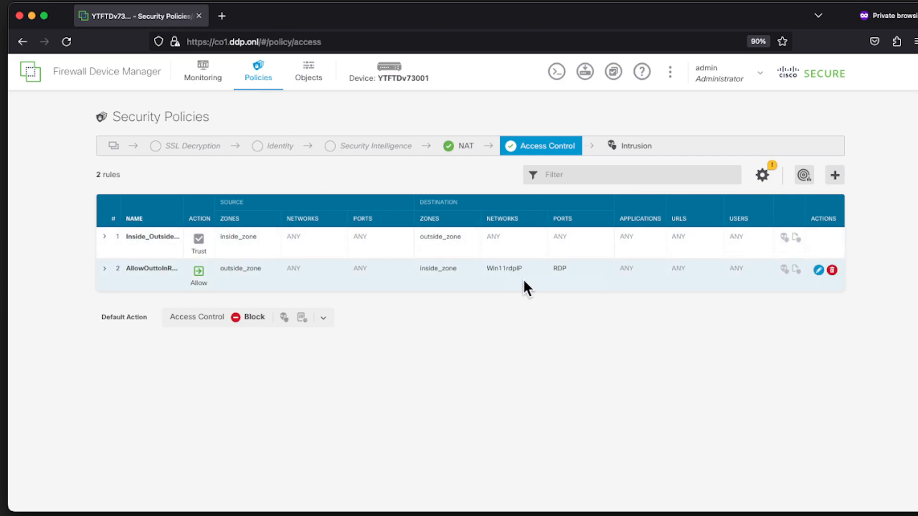
mouse_move(465, 145)
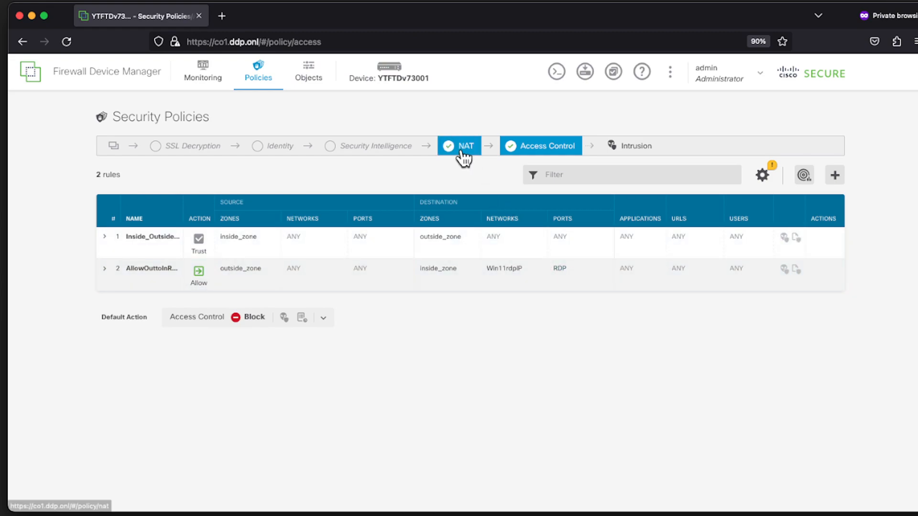
left_click(466, 146)
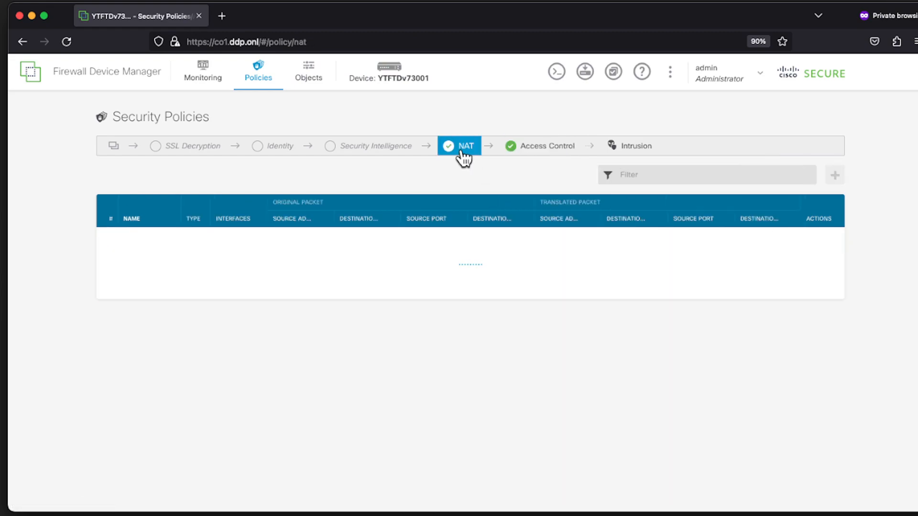
left_click(466, 145)
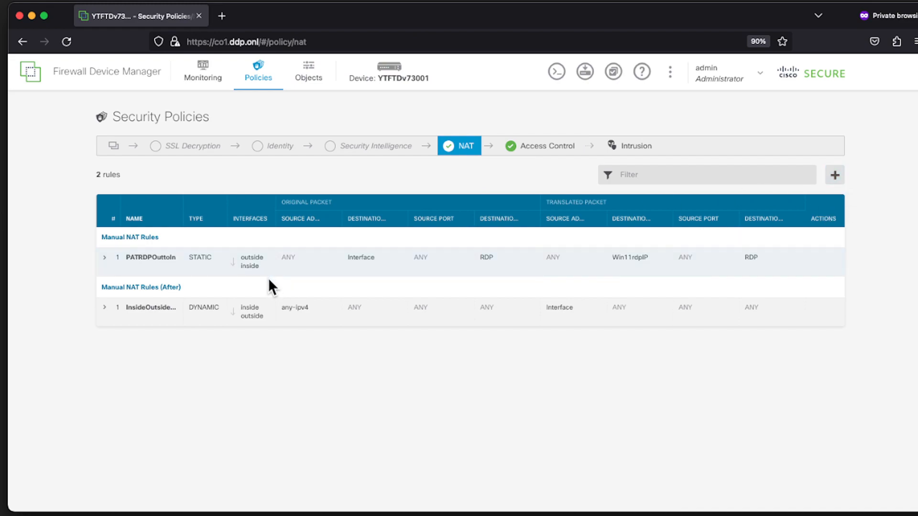
mouse_move(283, 270)
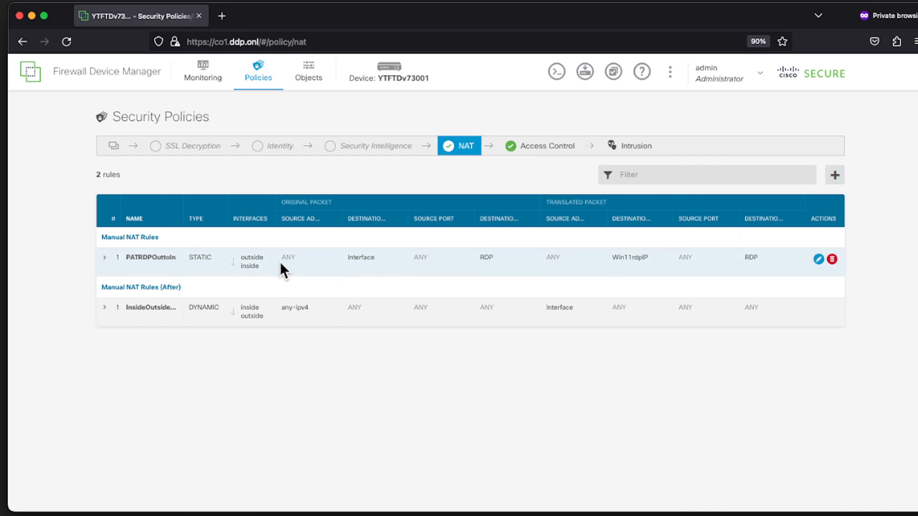
mouse_move(359, 275)
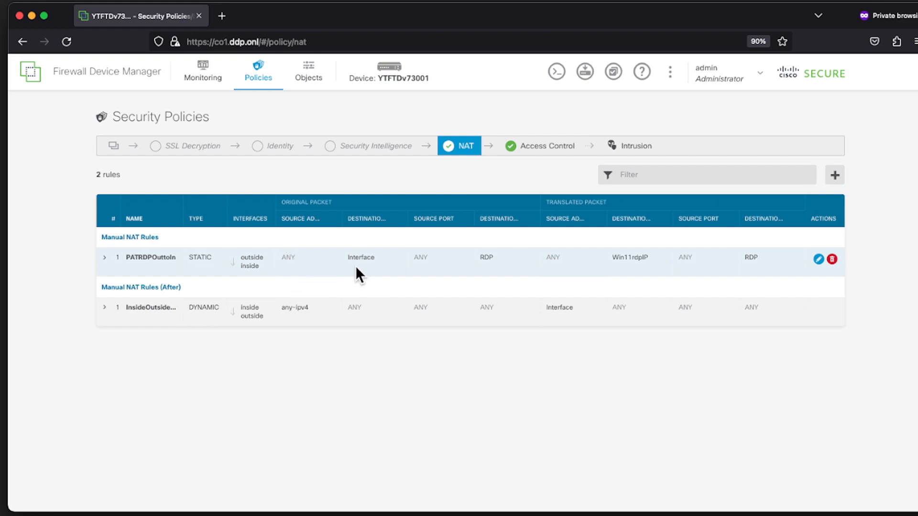
mouse_move(372, 285)
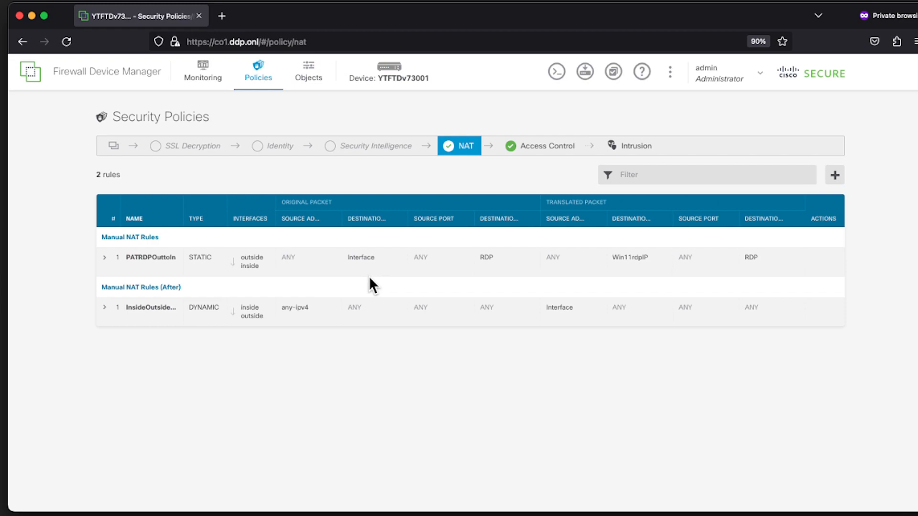
mouse_move(834, 174)
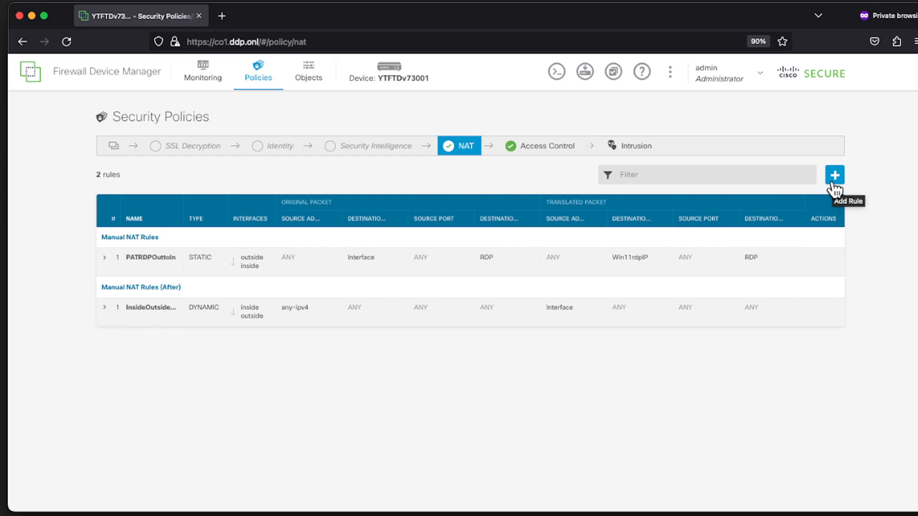
Step: Start a new NAT rule titled PATOuttoInSSH
left_click(834, 174)
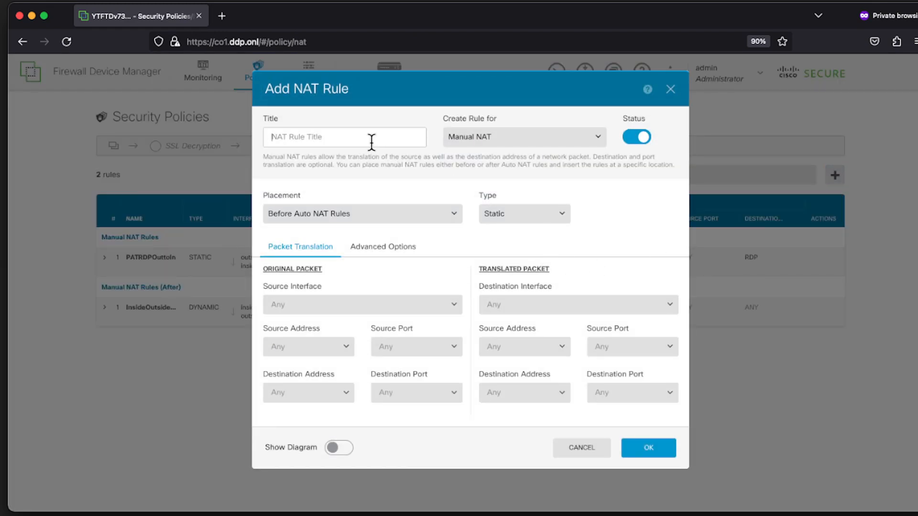
type("P")
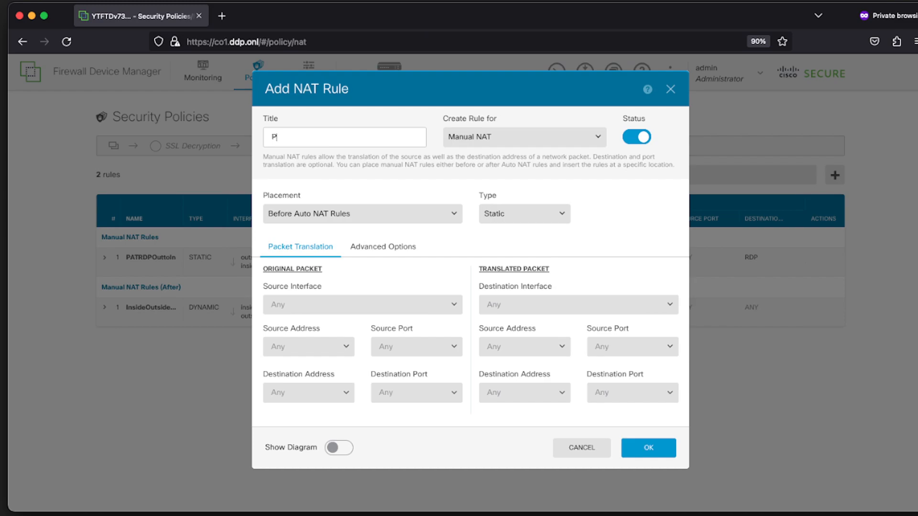
type("ATOutto")
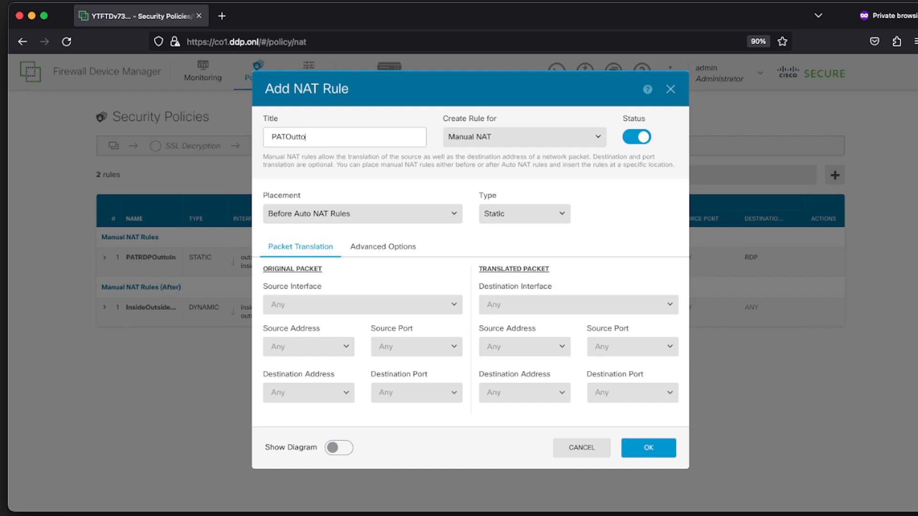
type("In")
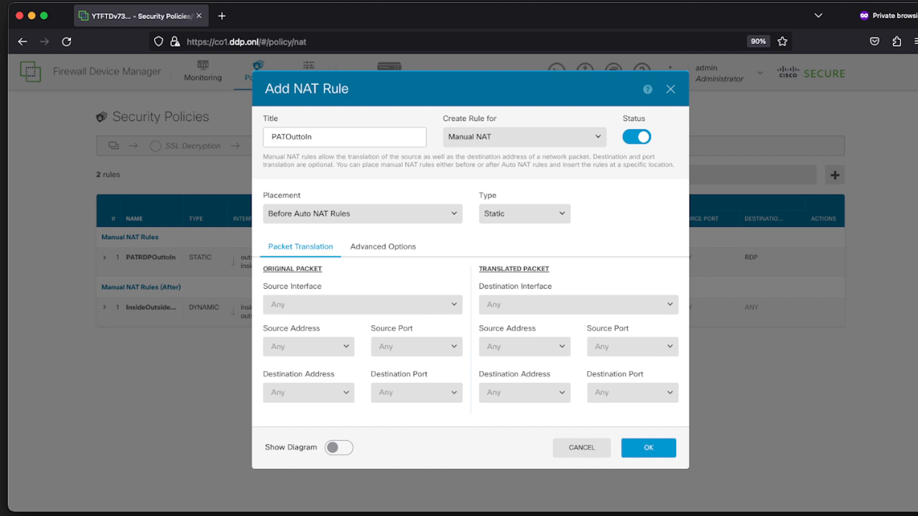
type("SSH")
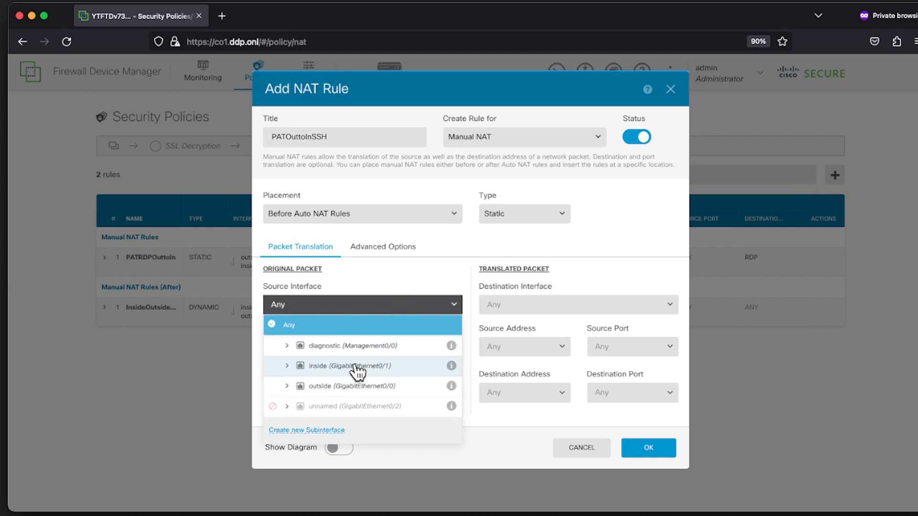
mouse_move(357, 365)
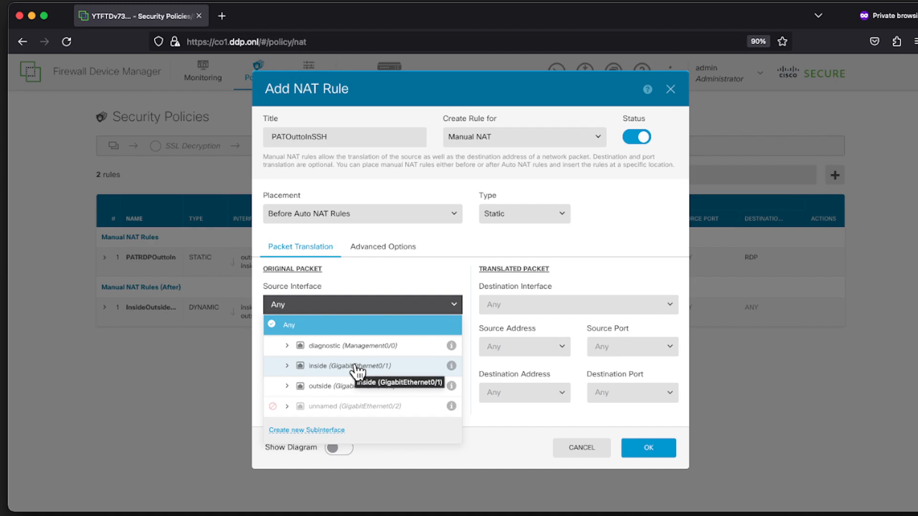
Step: Set the original source interface to inside and browse the source address list
left_click(349, 365)
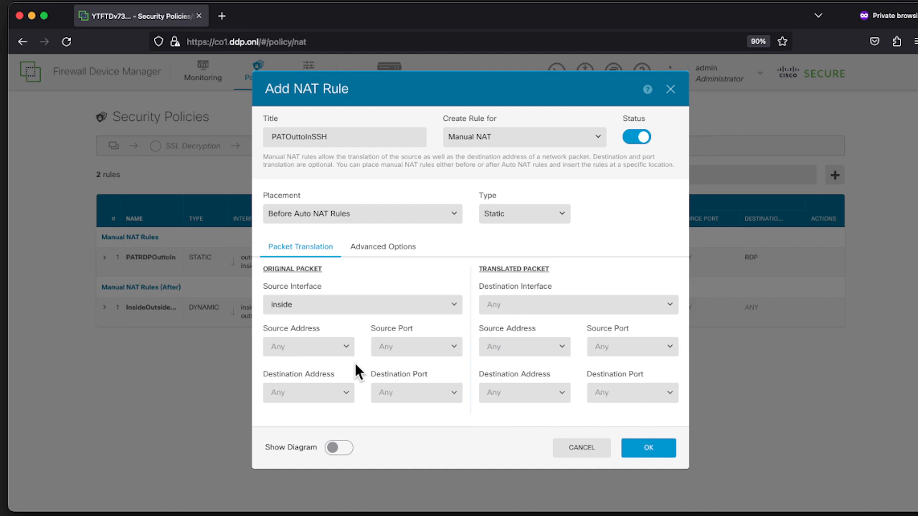
left_click(309, 346)
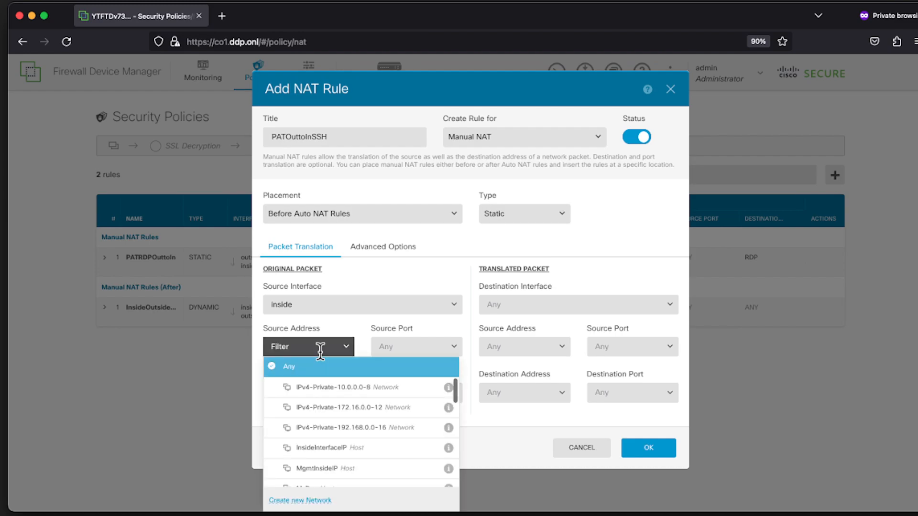
scroll("down", 3)
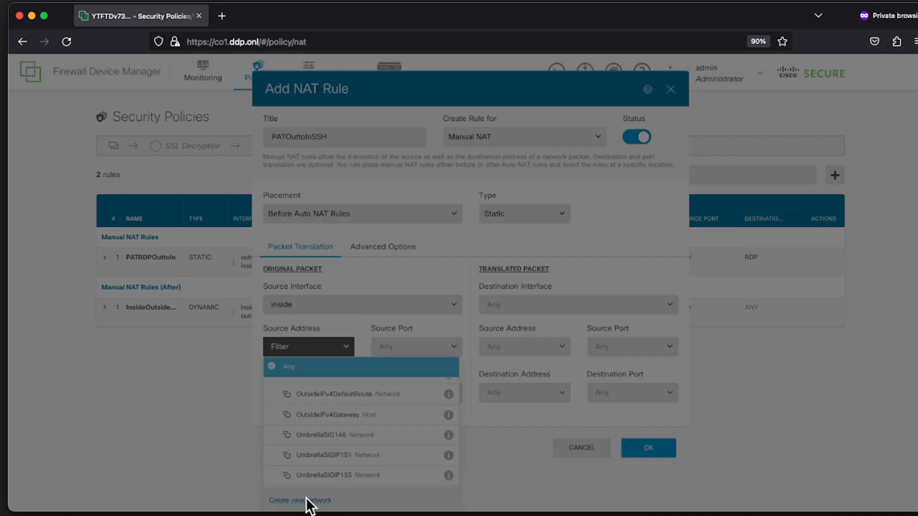
Step: Create host object kali001YT at 172.16.2.198 and use it as the original source address
left_click(300, 501)
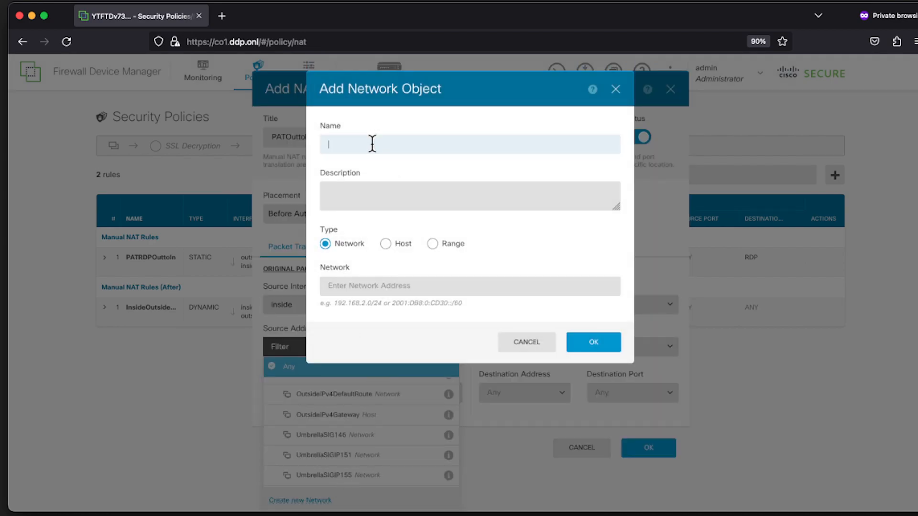
type("kali001YT")
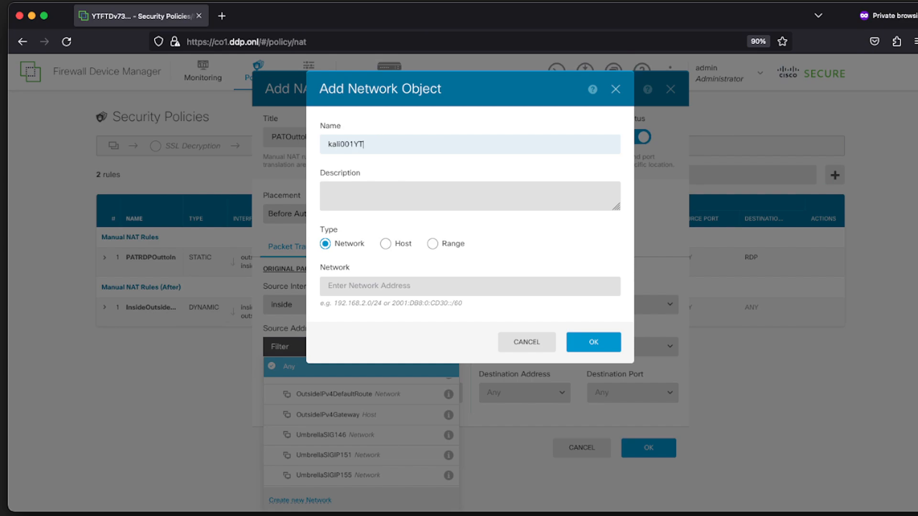
left_click(386, 244)
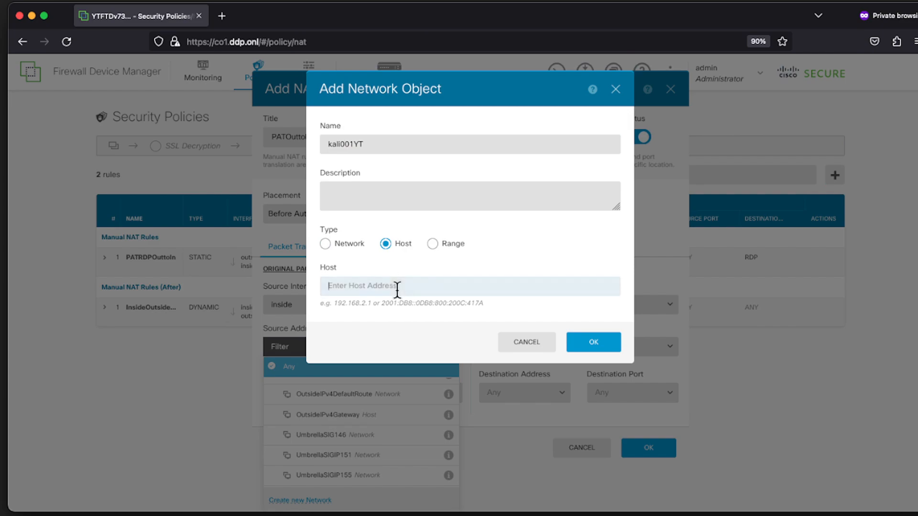
type("172.16.2.1")
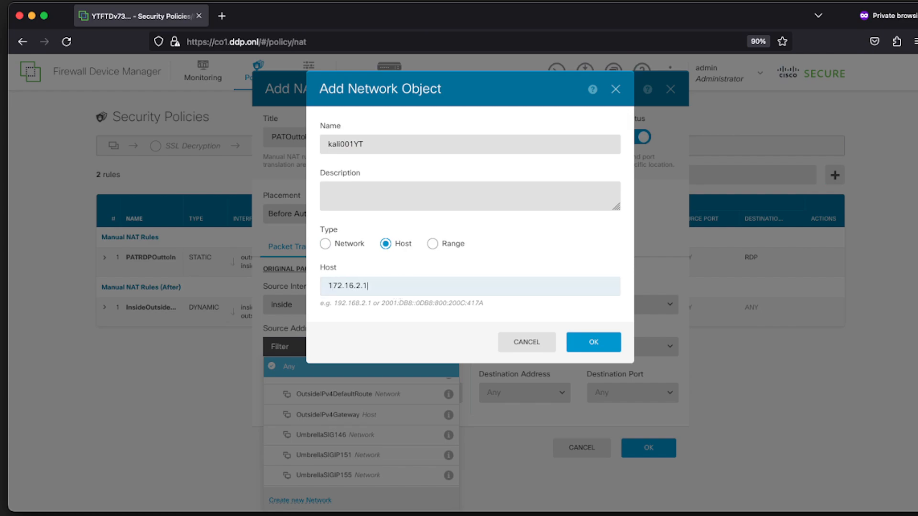
type("98")
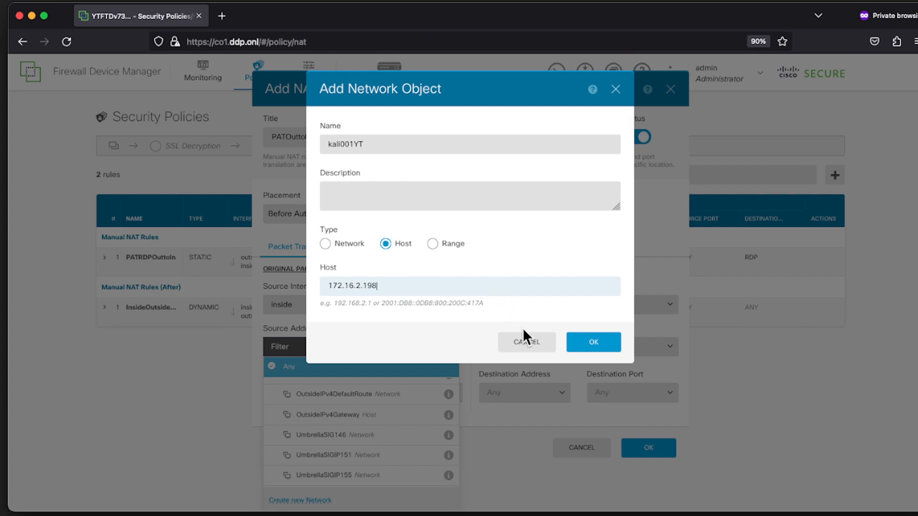
left_click(592, 342)
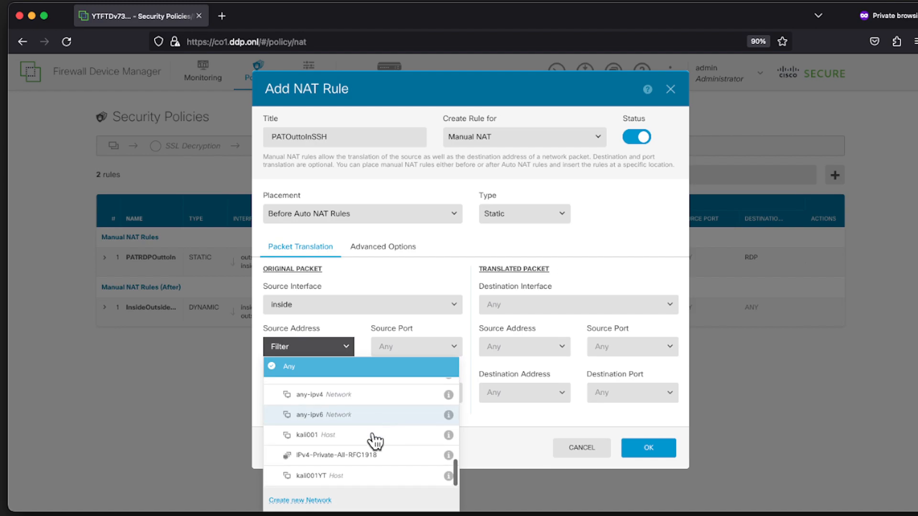
left_click(321, 476)
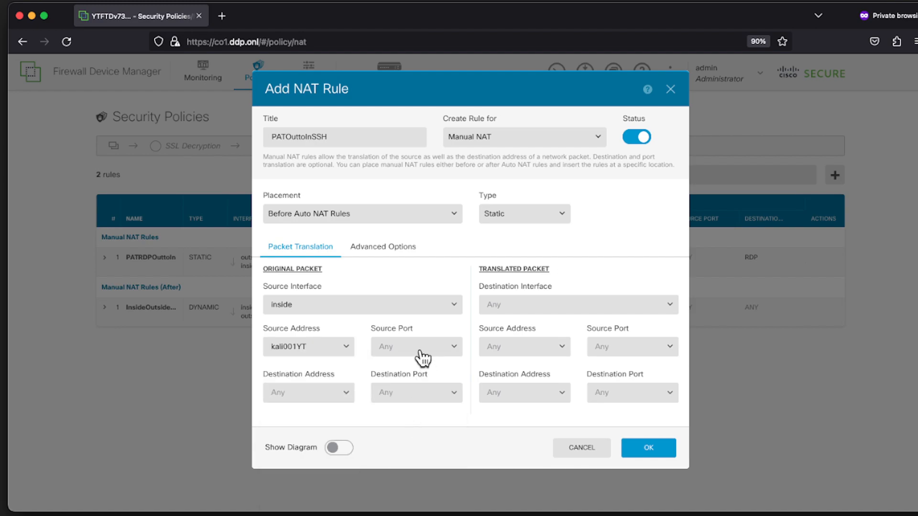
Step: Set original source port SSH, destination interface outside, and translate the source to the interface address
left_click(415, 346)
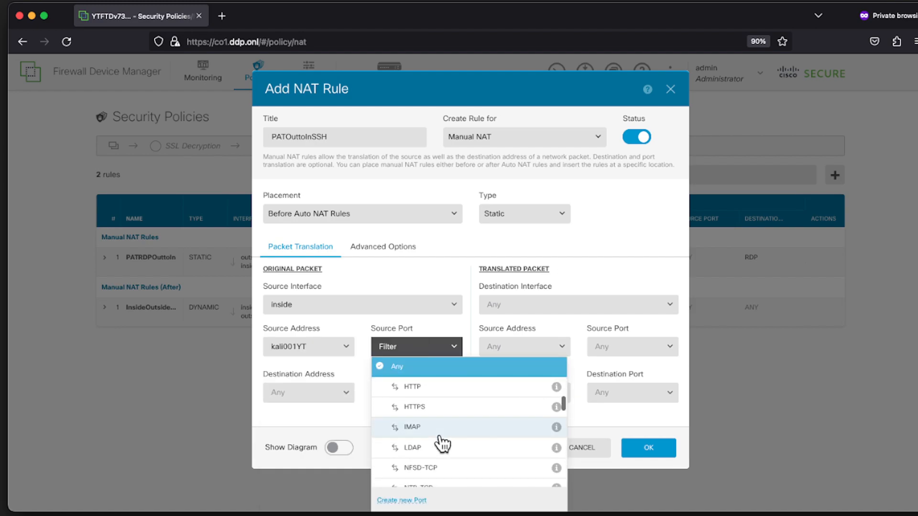
scroll("down", 3)
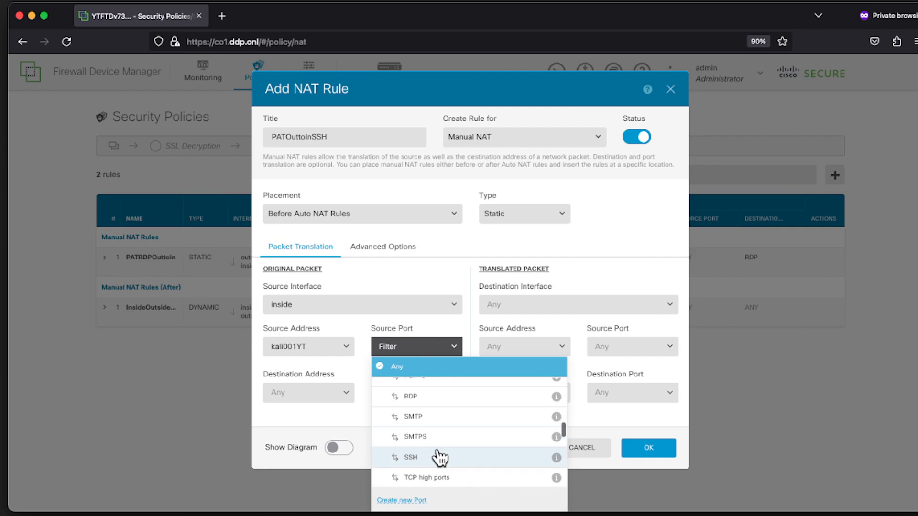
left_click(411, 457)
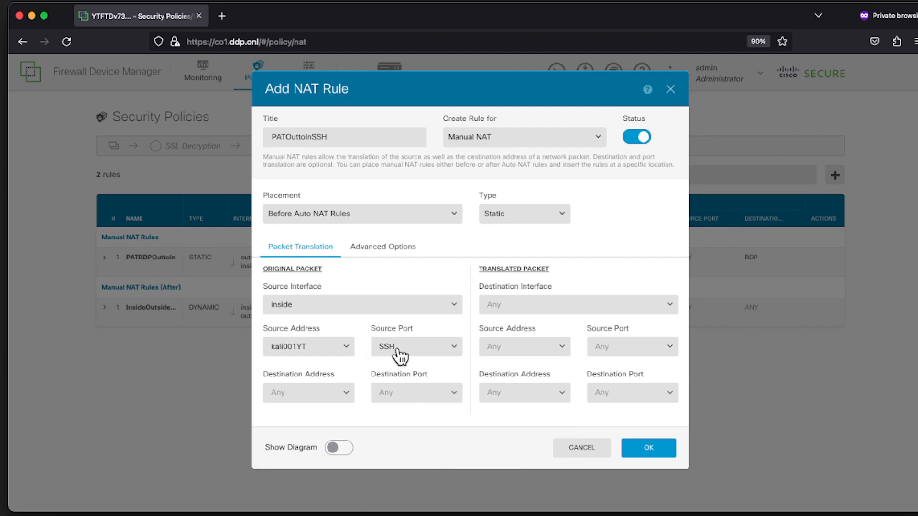
left_click(577, 304)
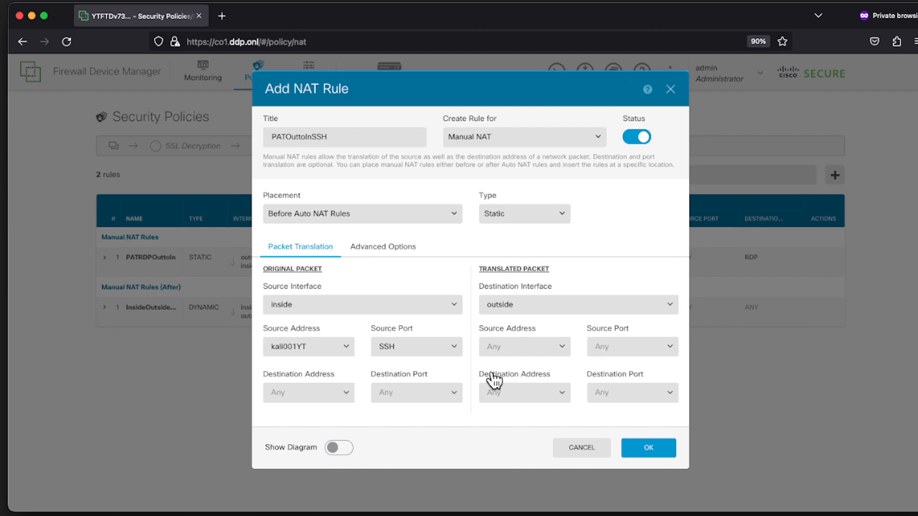
mouse_move(504, 354)
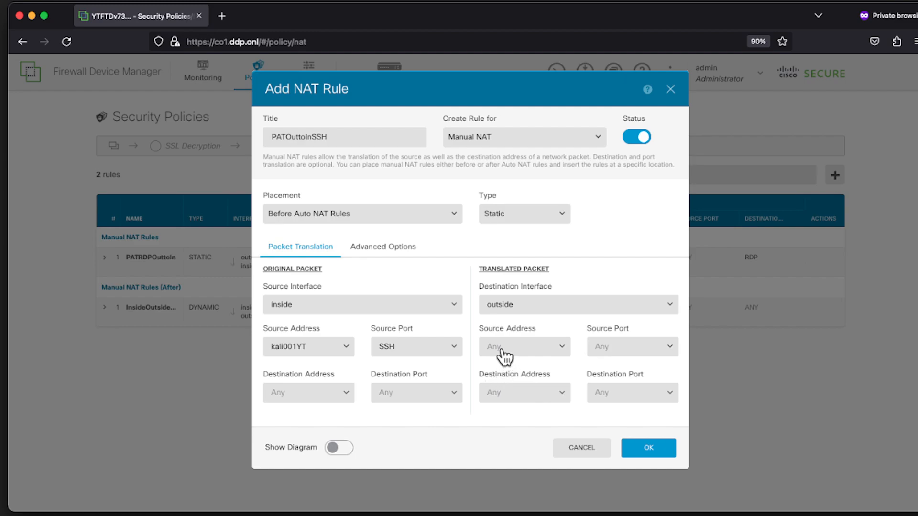
left_click(523, 346)
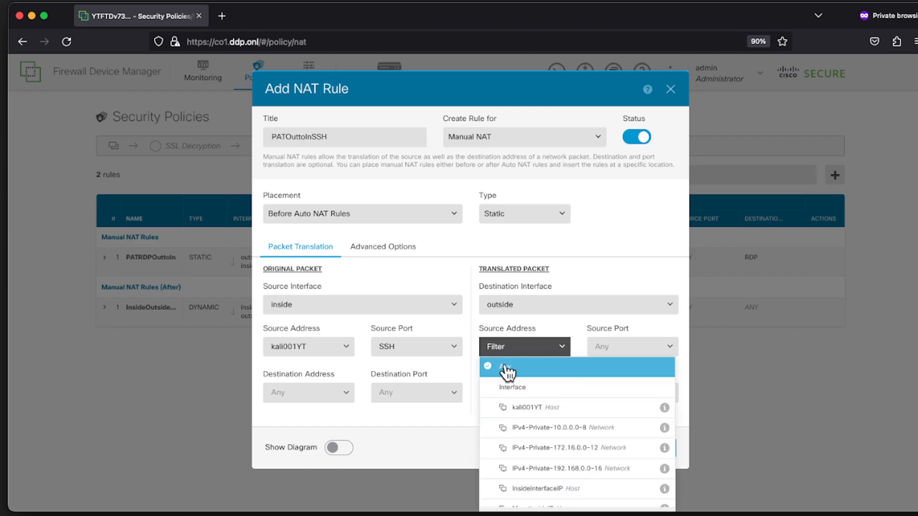
left_click(511, 367)
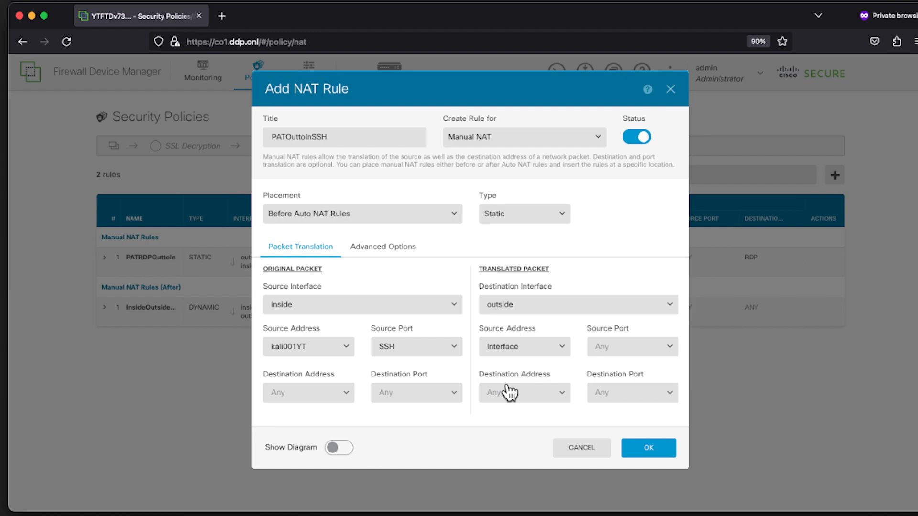
mouse_move(615, 360)
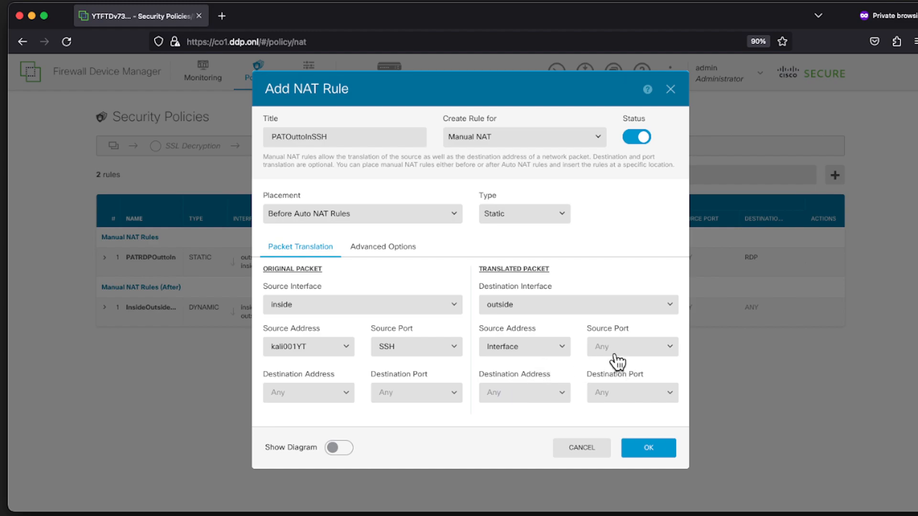
Step: Begin a new port object from the translated source port list
left_click(632, 346)
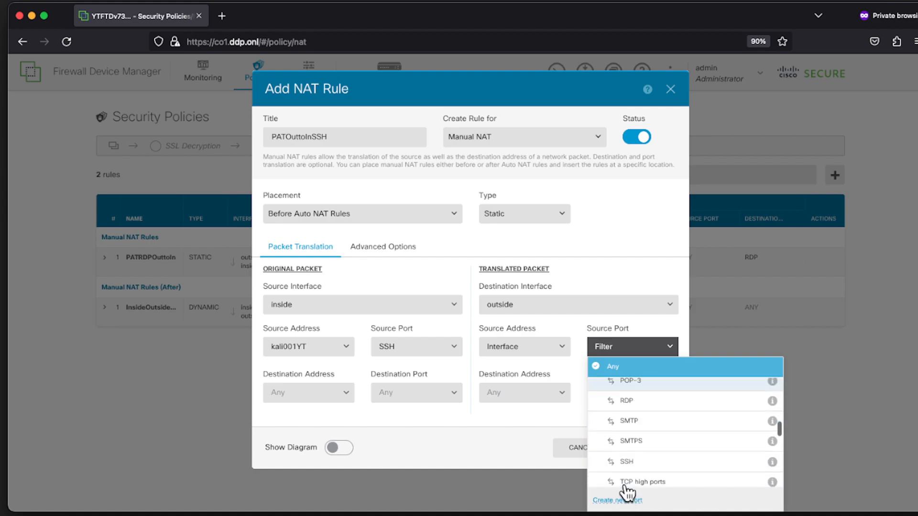
scroll("down", 3)
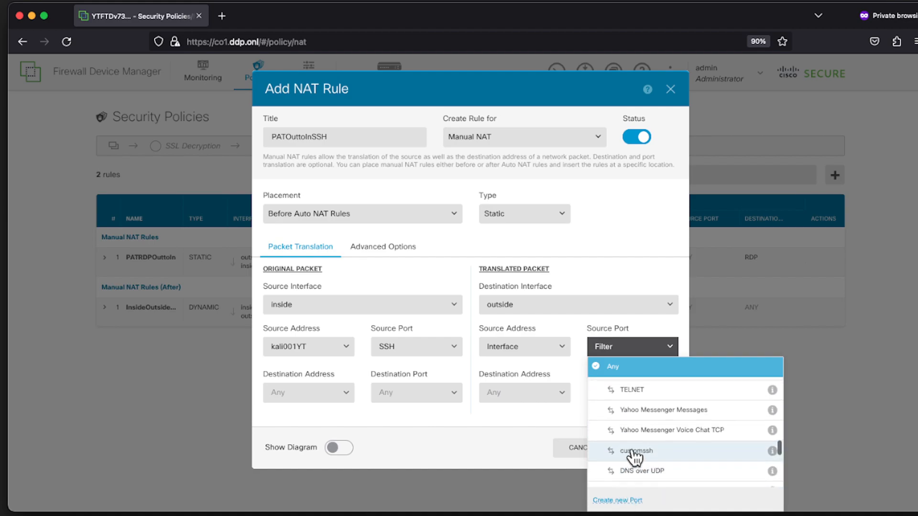
left_click(617, 500)
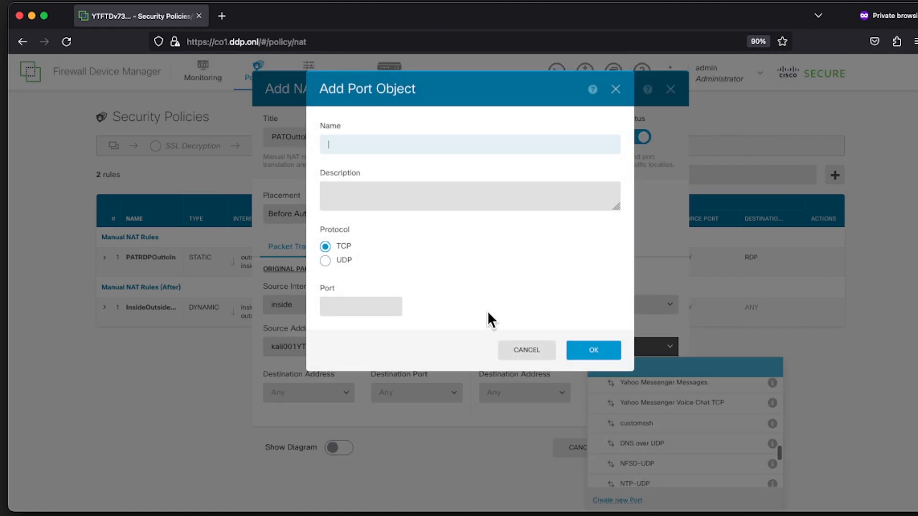
Step: Define port object CustomSSHYT as TCP 11122 and save it
type("custom")
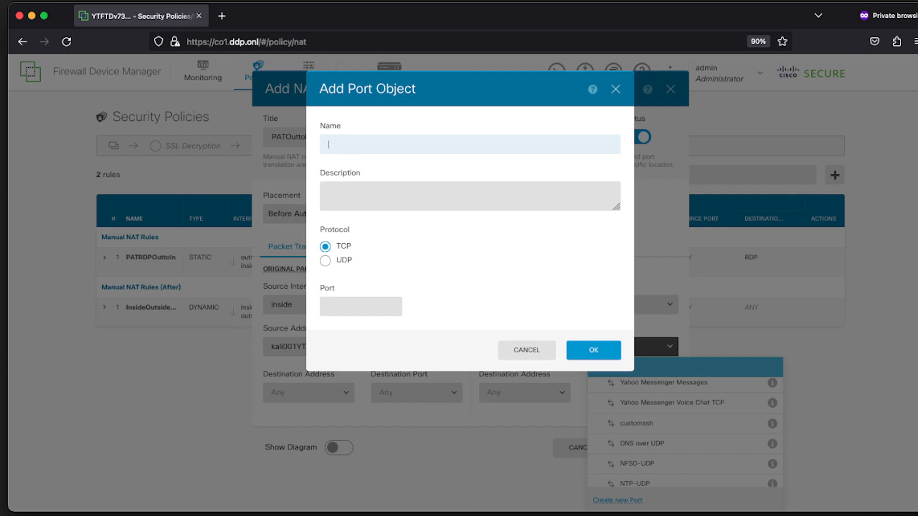
type("CustomSSH")
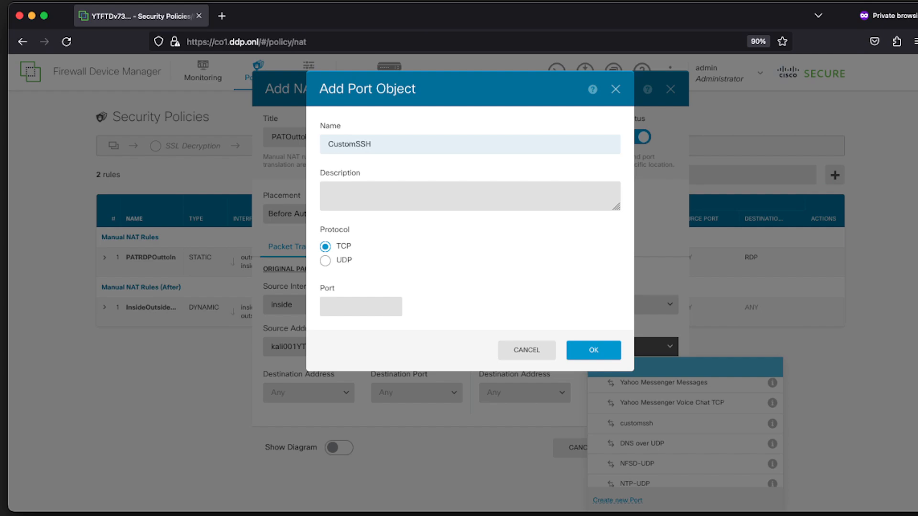
type("YT")
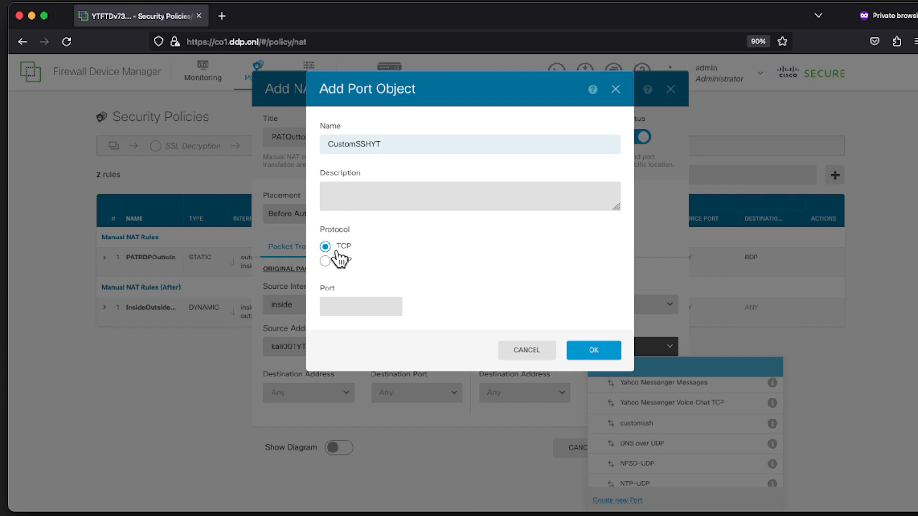
type("11122")
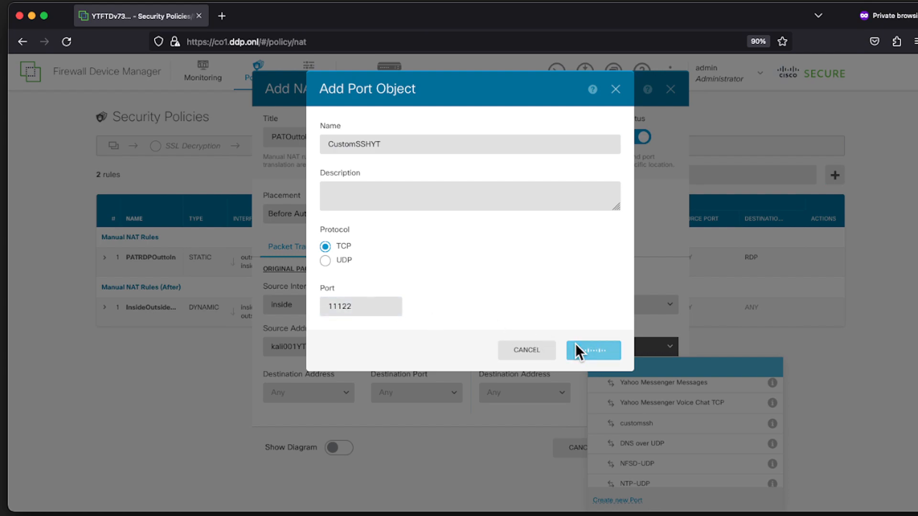
left_click(593, 350)
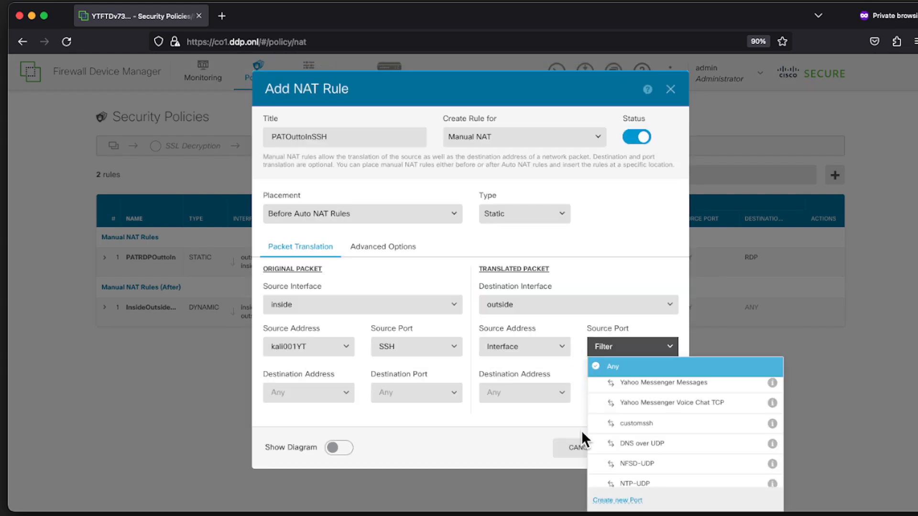
Step: Make CustomSSHYT the translated source port and save the PATOuttoInSSH rule
left_click(612, 367)
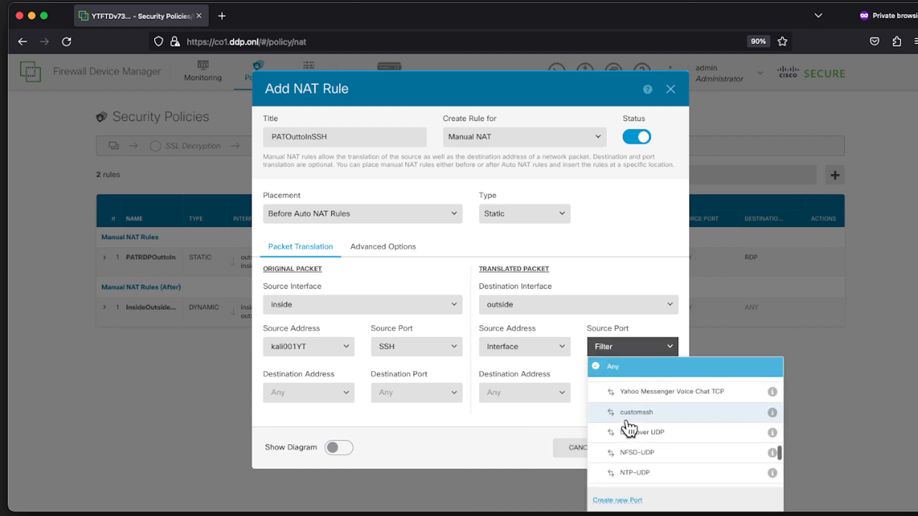
left_click(635, 412)
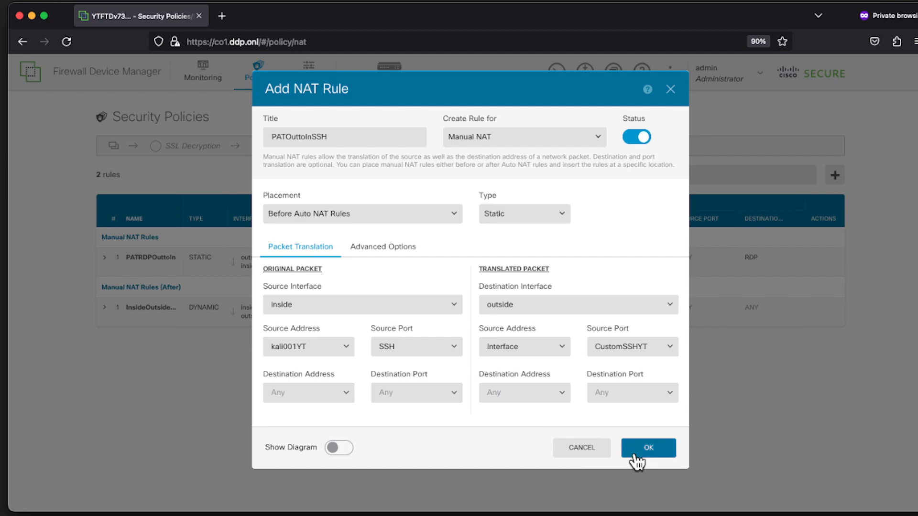
left_click(647, 447)
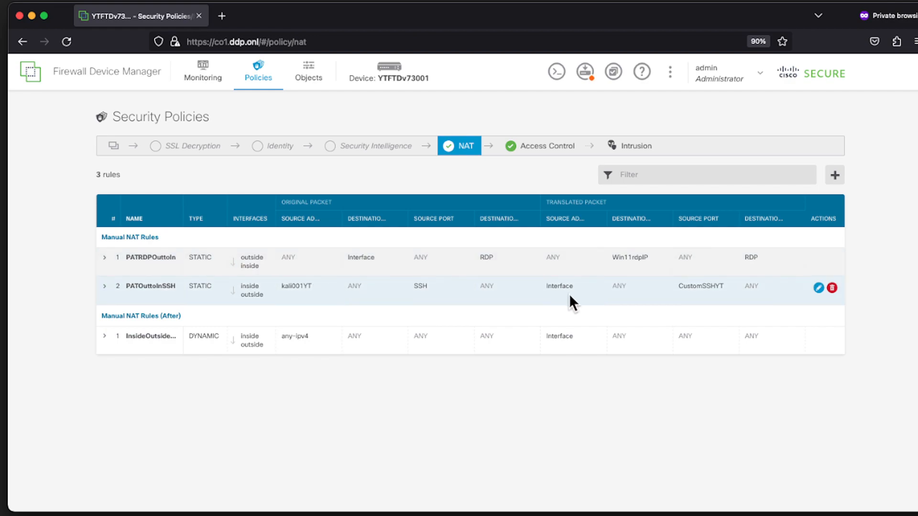
mouse_move(425, 306)
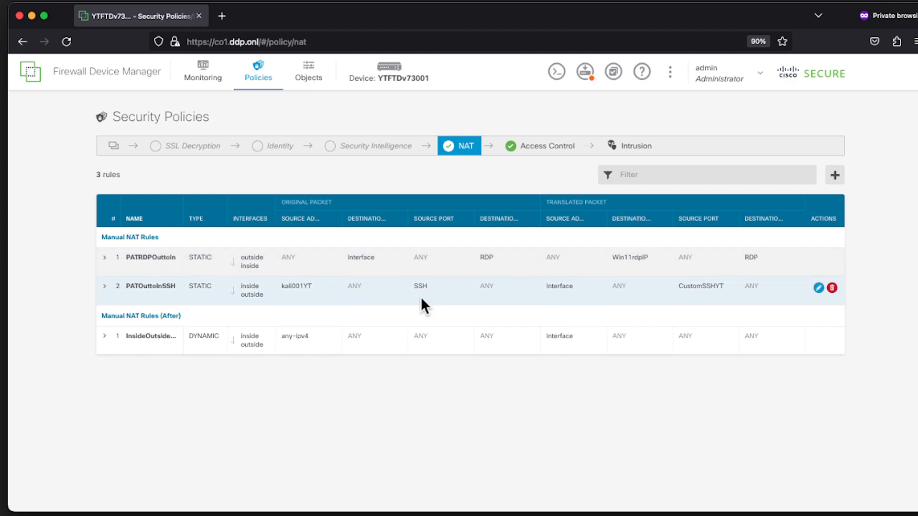
mouse_move(713, 289)
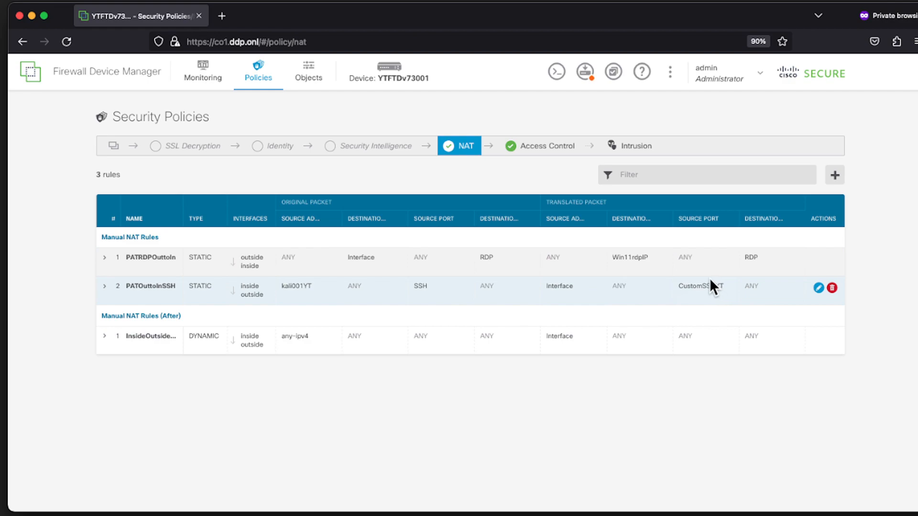
Step: Switch to the Access Control policy and start a new access rule
left_click(548, 145)
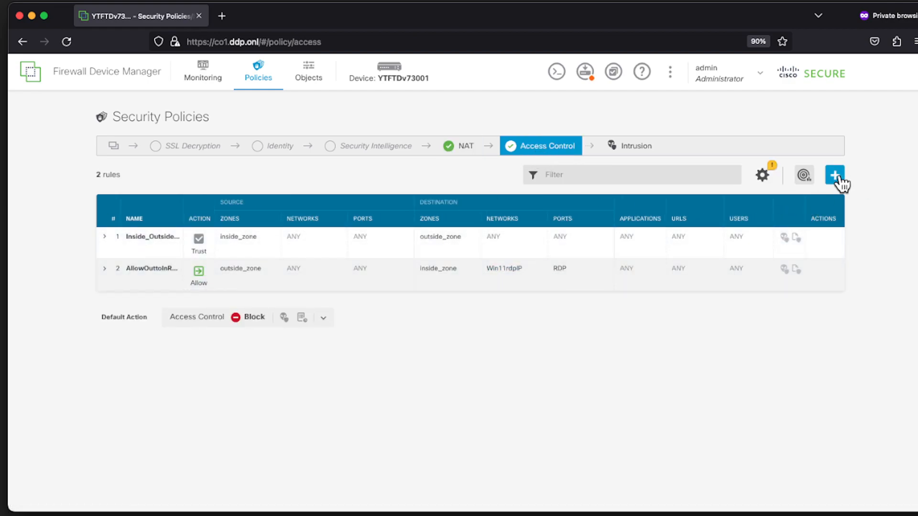
left_click(833, 174)
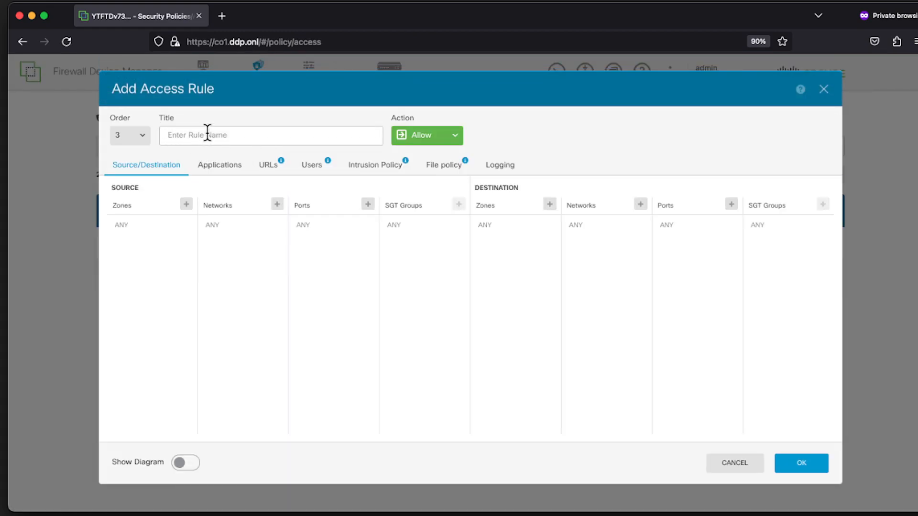
Step: Title the access rule AllowOutotInSSHCustomport11222
type("Allow")
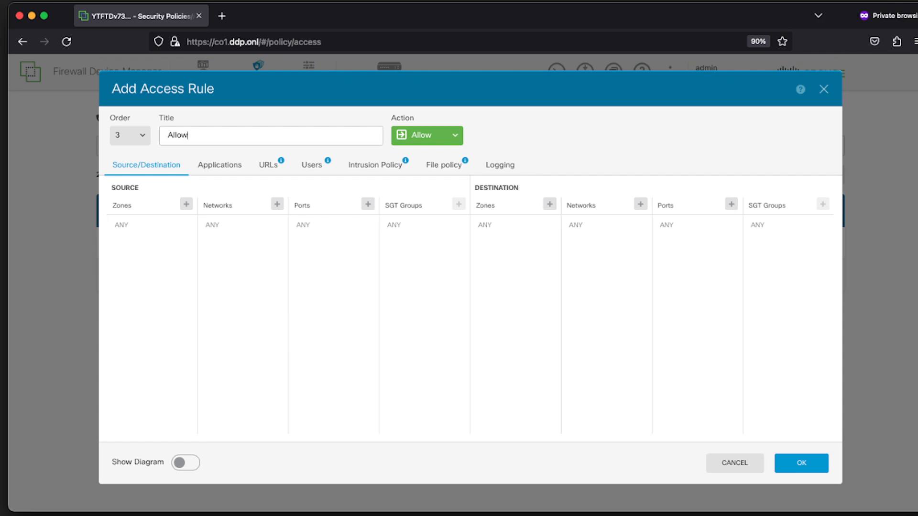
type("Outot")
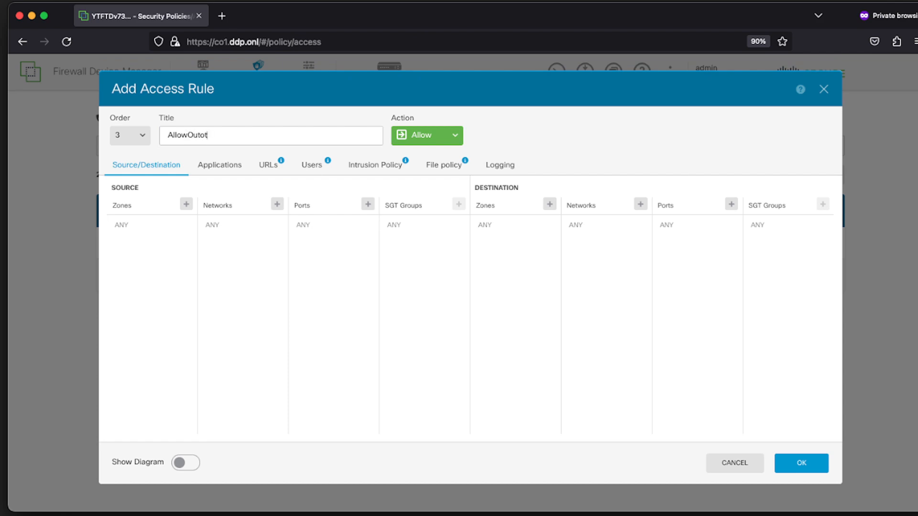
type("InSSH")
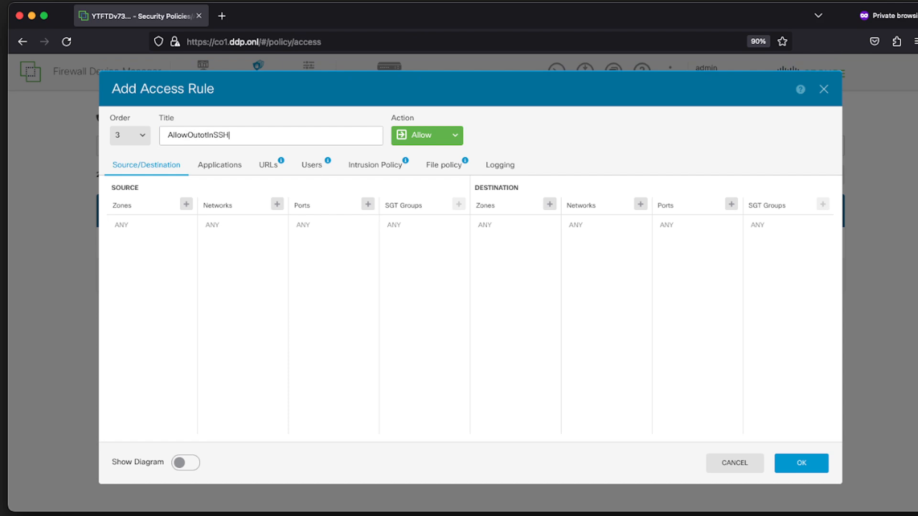
type("Custo")
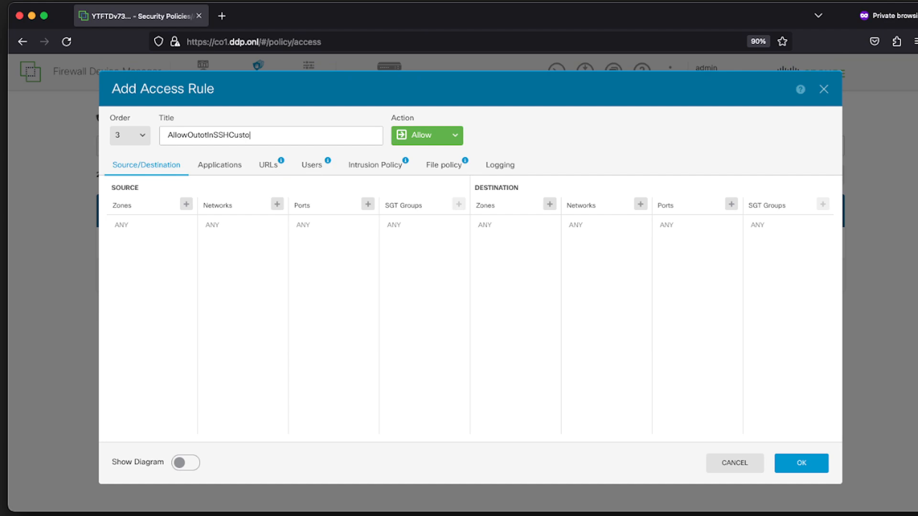
type("mport11")
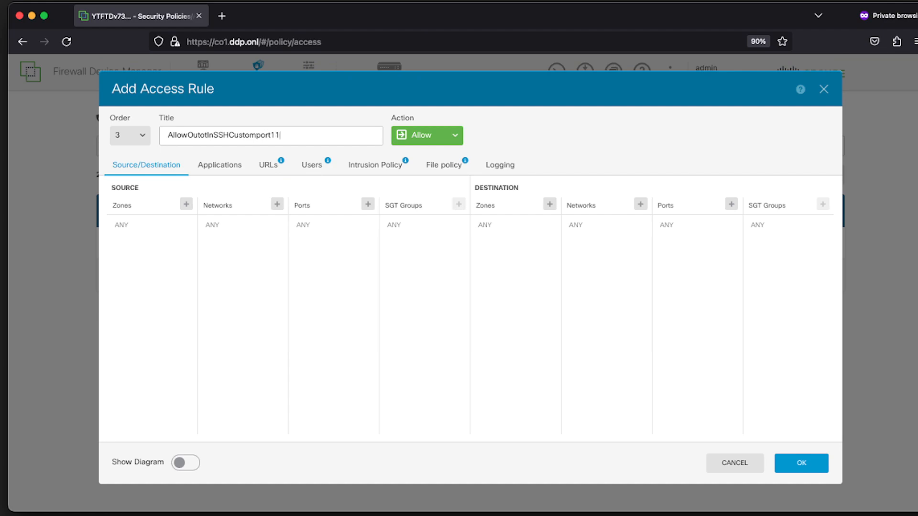
type("222")
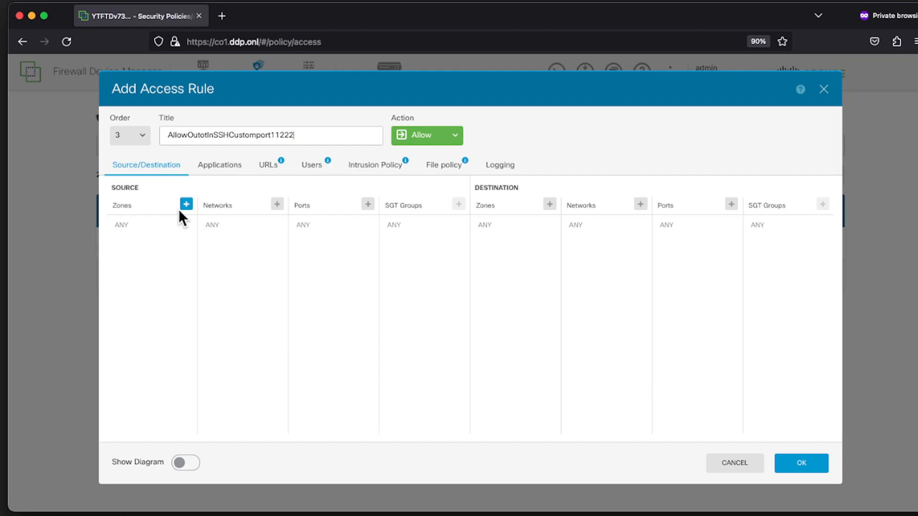
Step: Set source zone outside_zone and destination zone inside_zone
left_click(186, 204)
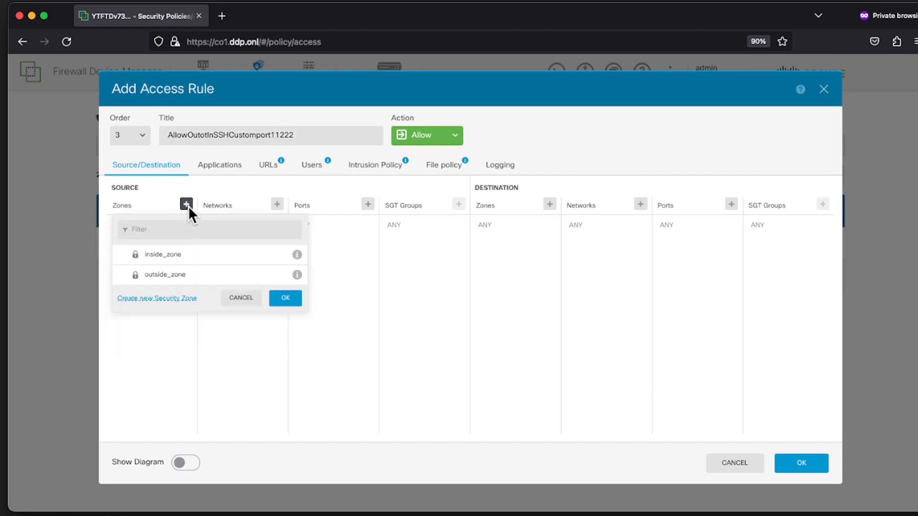
left_click(164, 275)
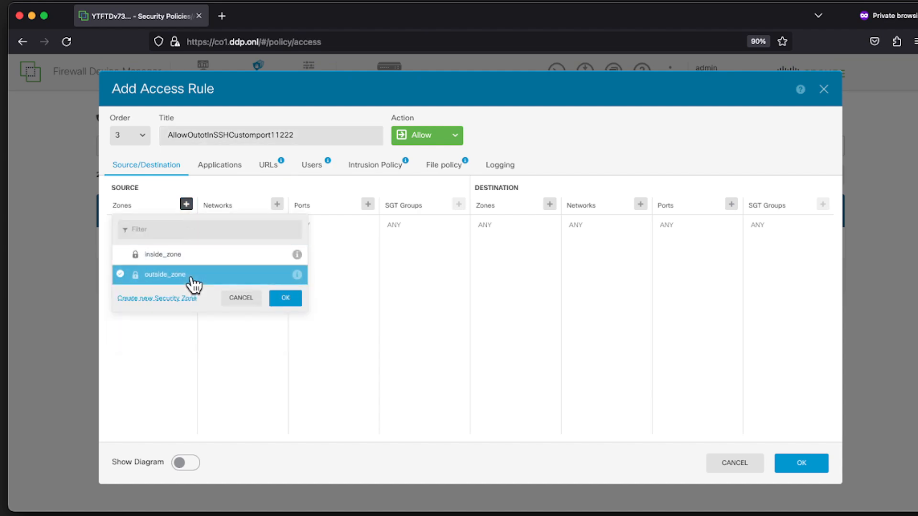
left_click(285, 298)
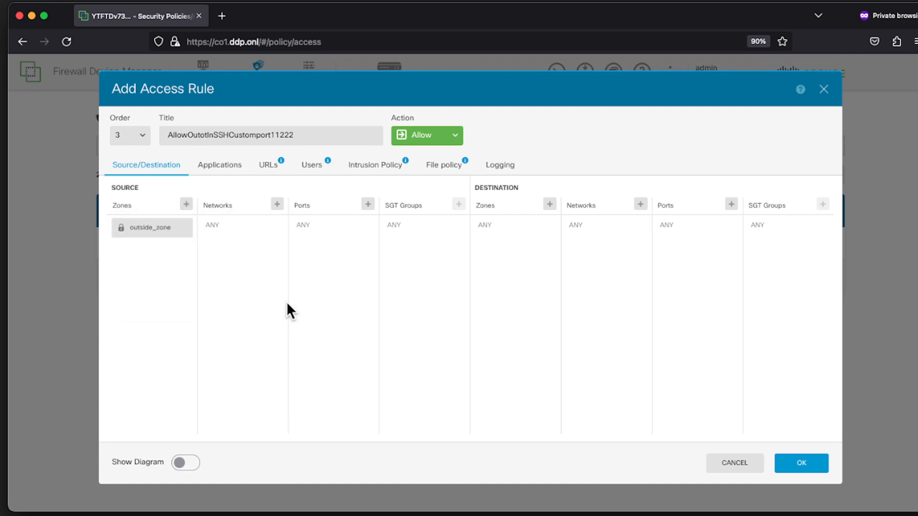
mouse_move(291, 225)
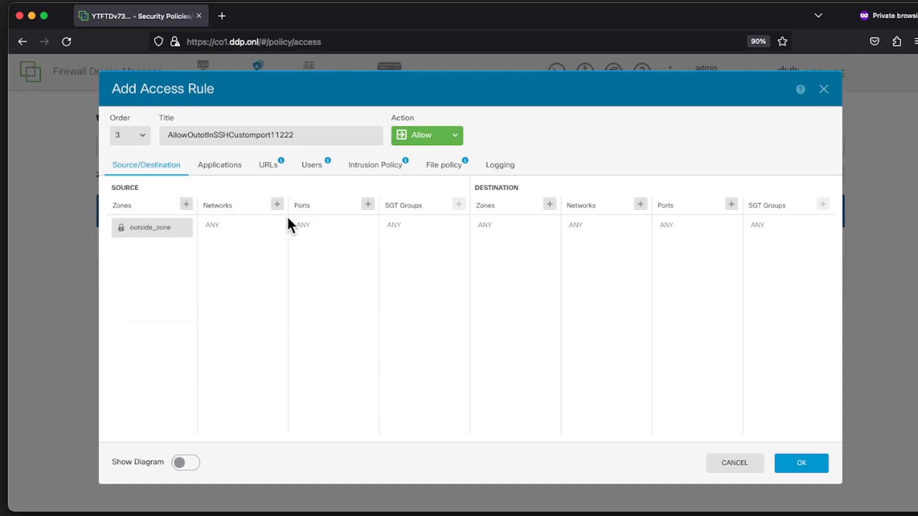
mouse_move(426, 235)
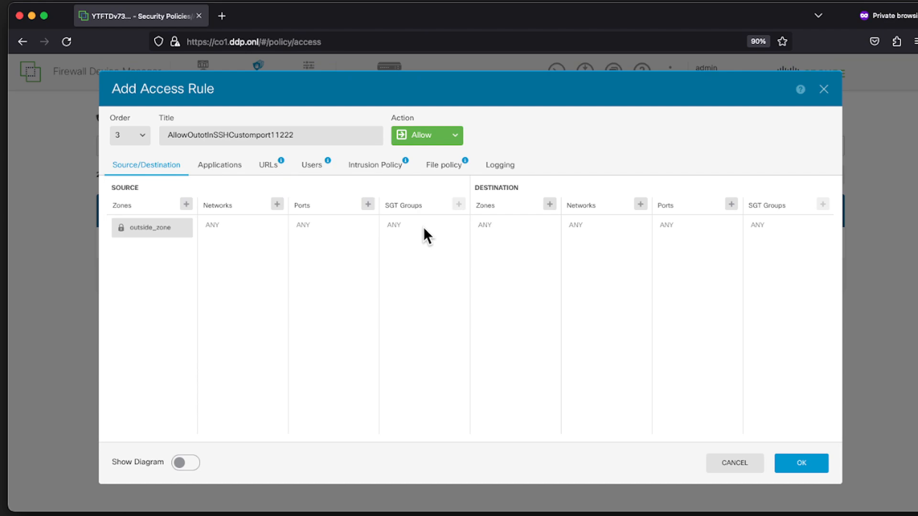
left_click(548, 205)
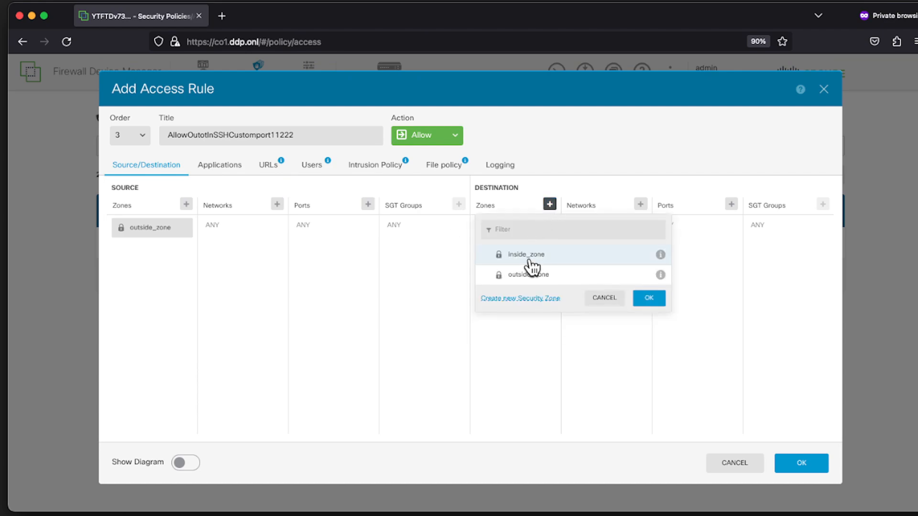
left_click(648, 299)
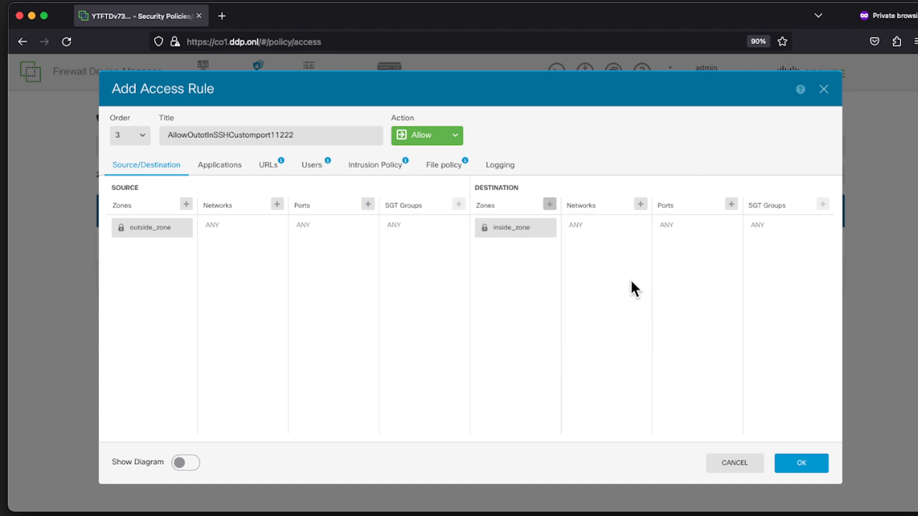
Step: Set destination network kali001YT and destination port SSH, then save the access rule
left_click(640, 205)
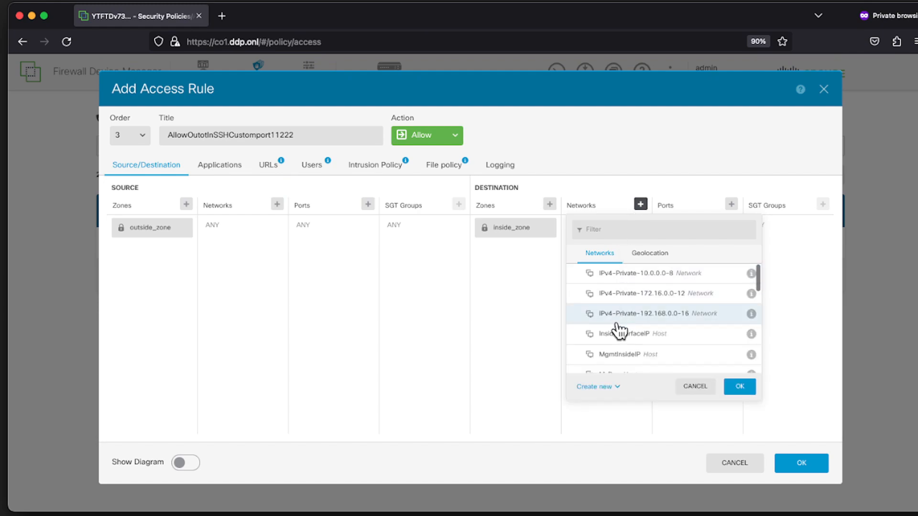
left_click(643, 342)
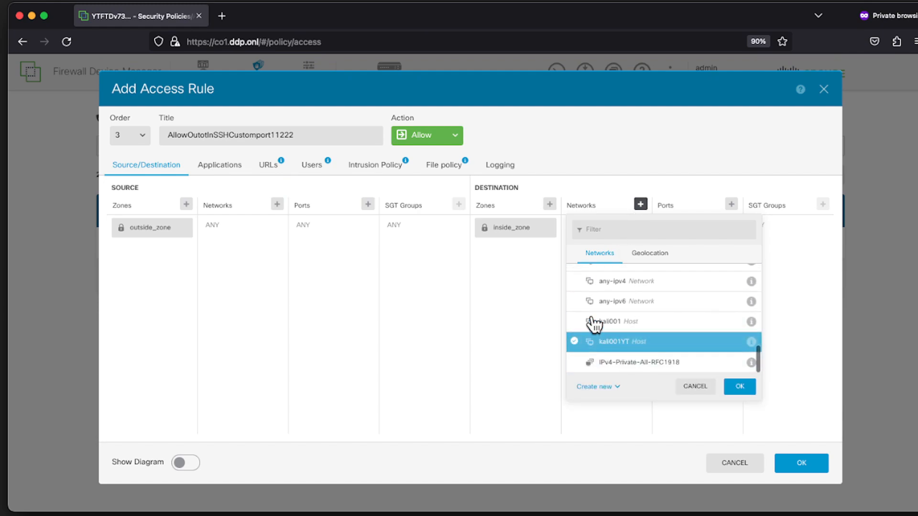
left_click(739, 387)
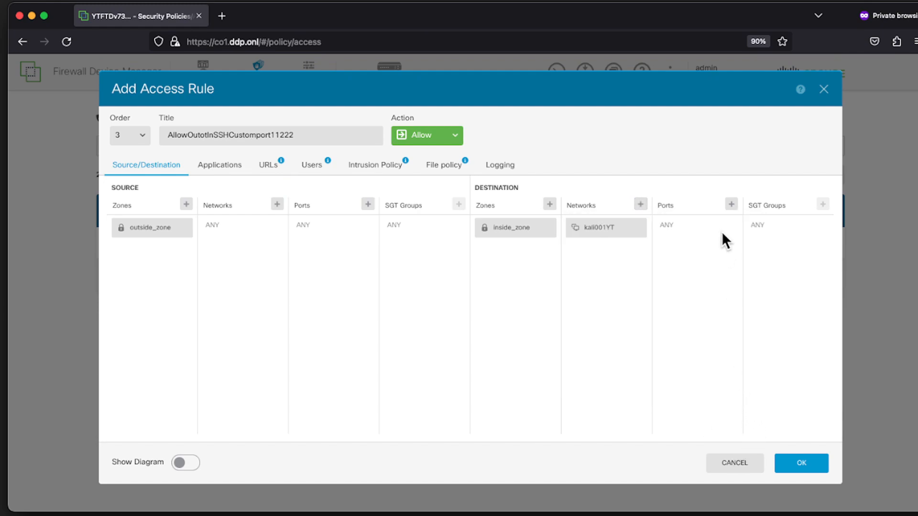
left_click(731, 203)
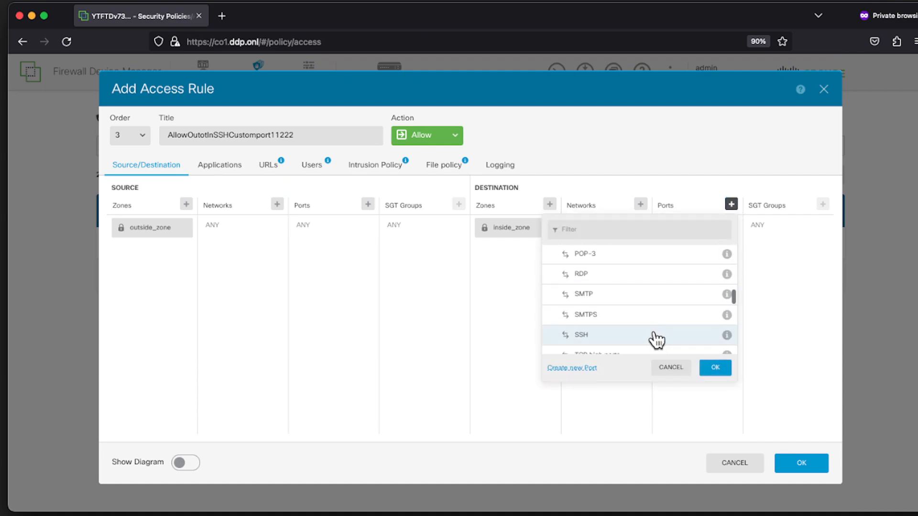
mouse_move(657, 339)
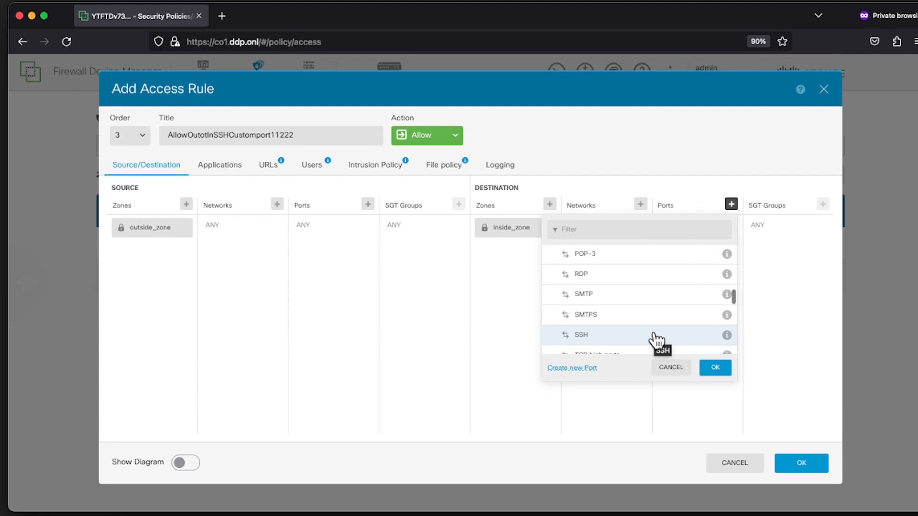
left_click(715, 368)
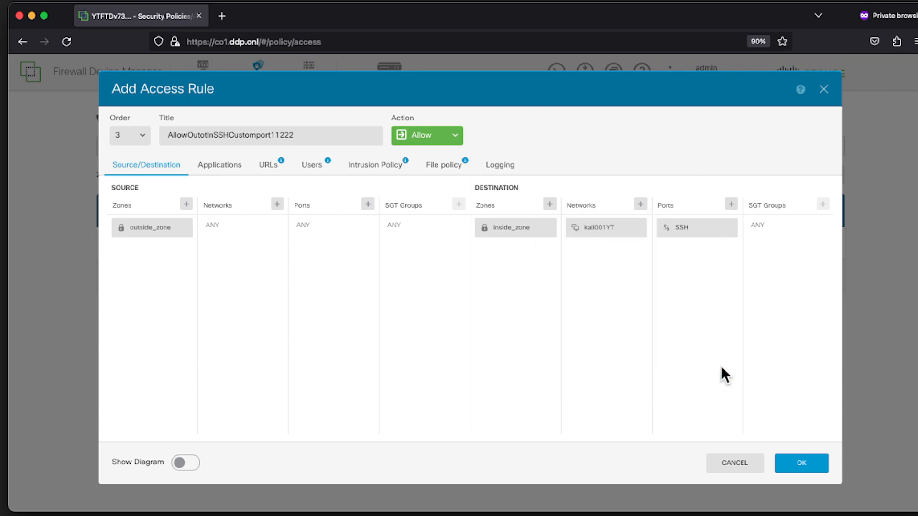
mouse_move(819, 424)
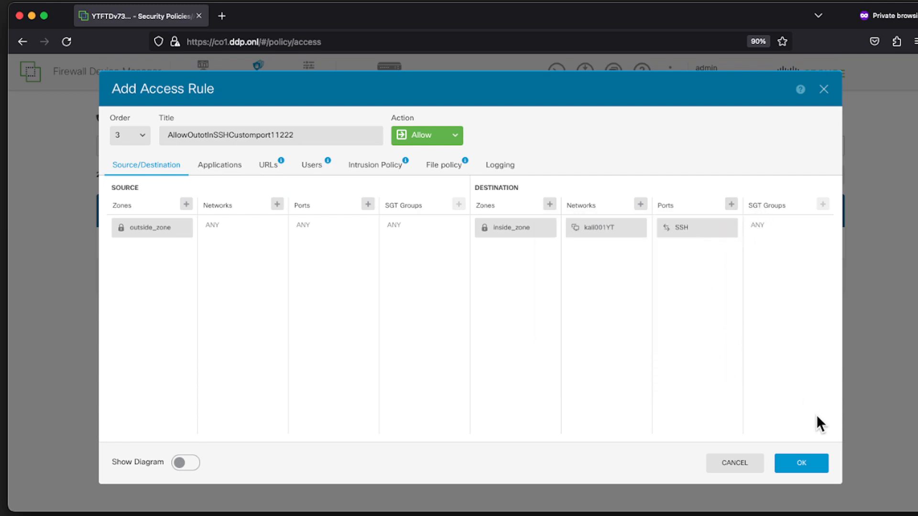
left_click(800, 463)
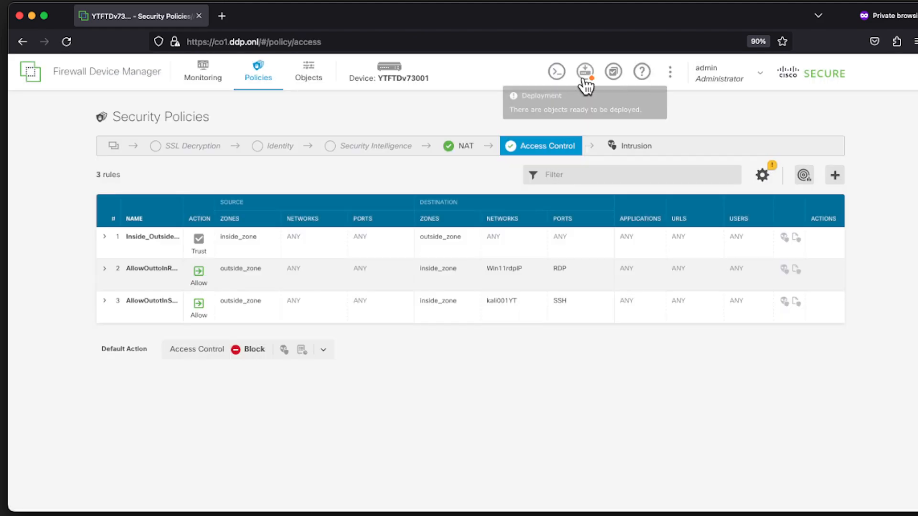
Step: Deploy the pending NAT and access rule changes to the firewall
left_click(583, 72)
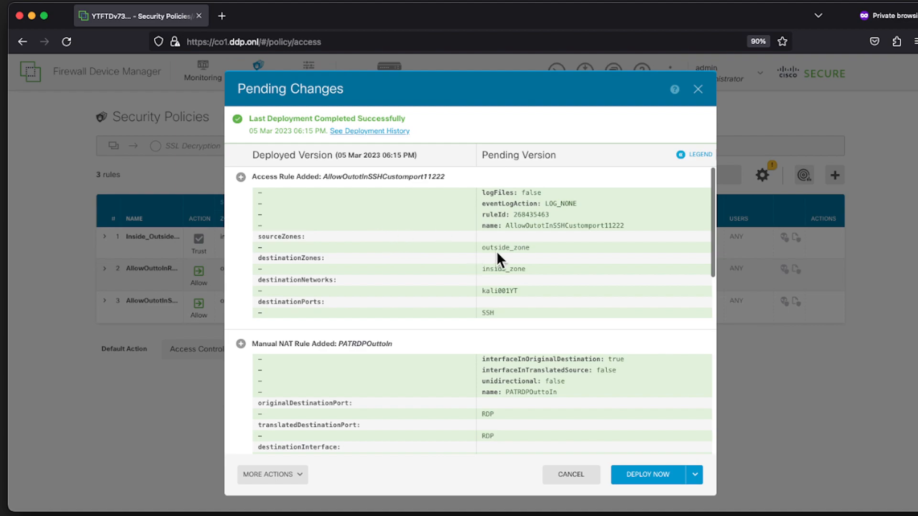
mouse_move(544, 245)
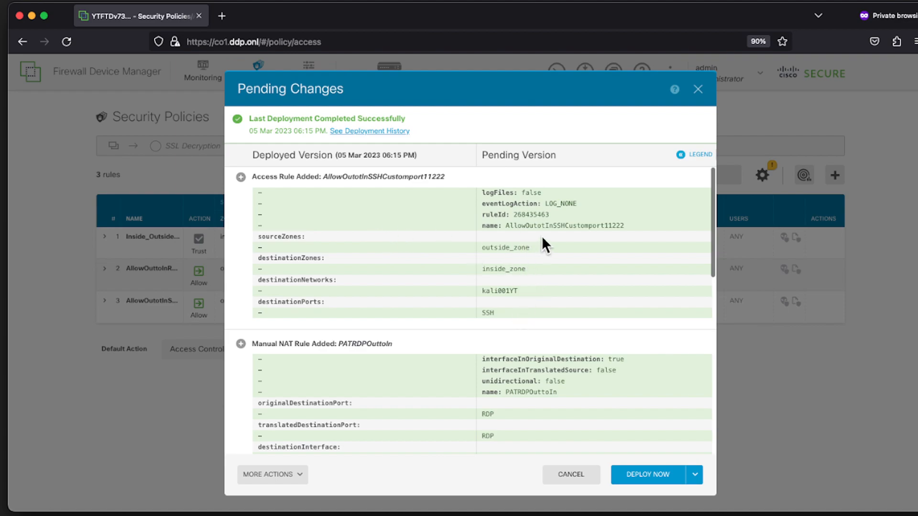
mouse_move(529, 322)
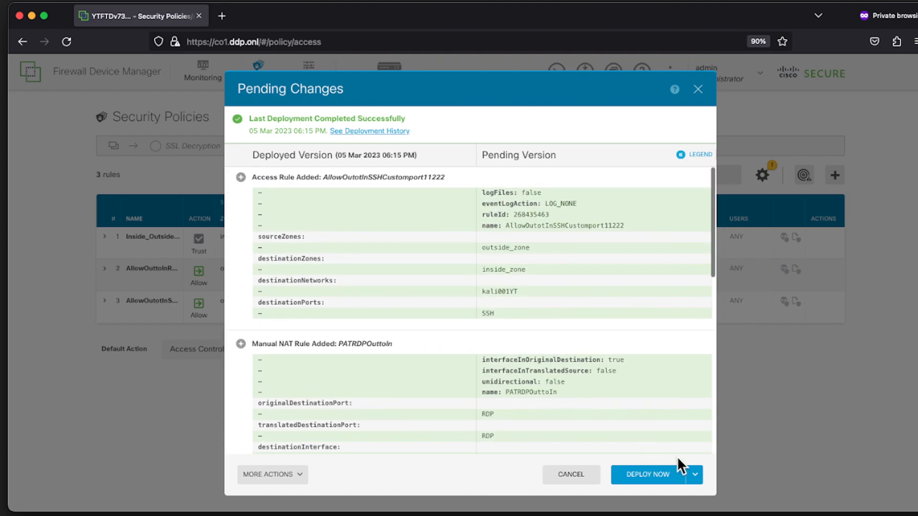
left_click(647, 474)
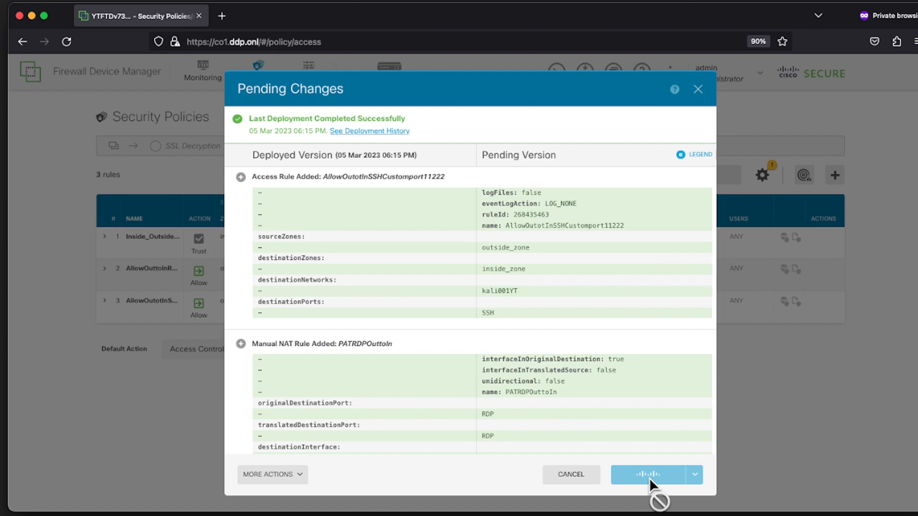
left_click(651, 474)
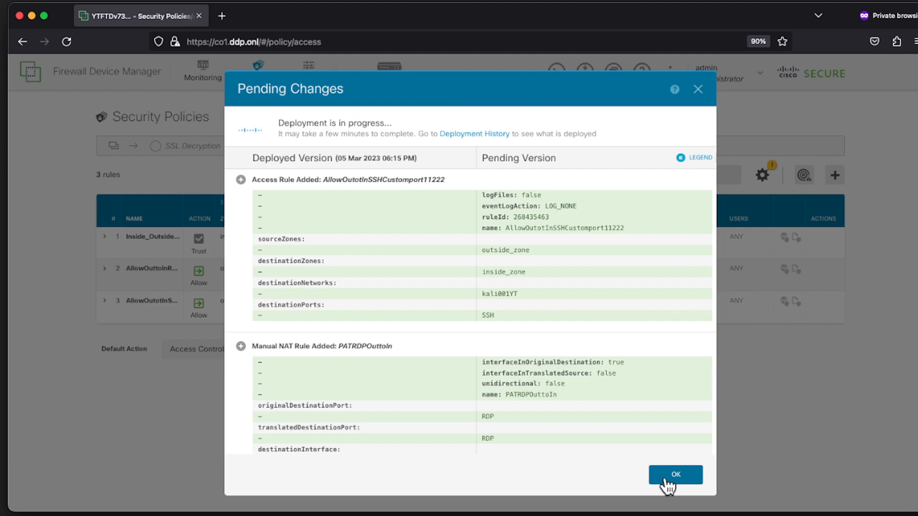
left_click(674, 475)
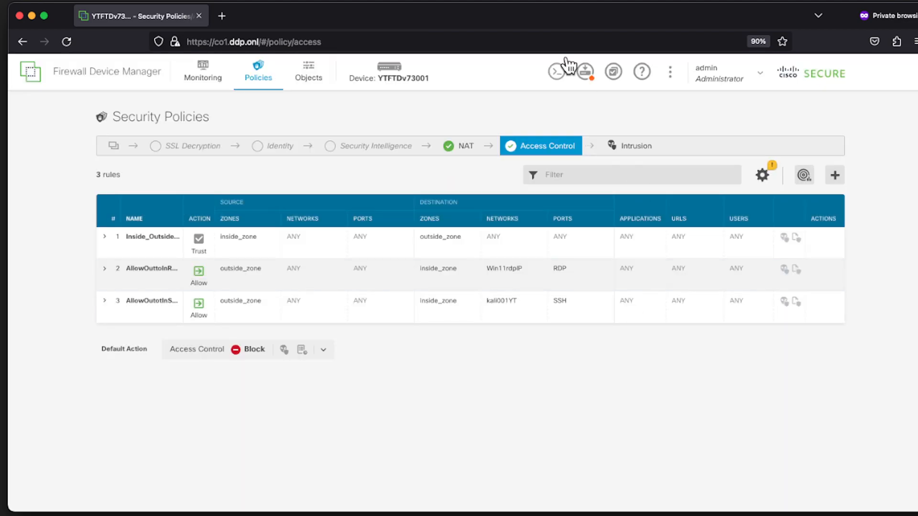
left_click(583, 71)
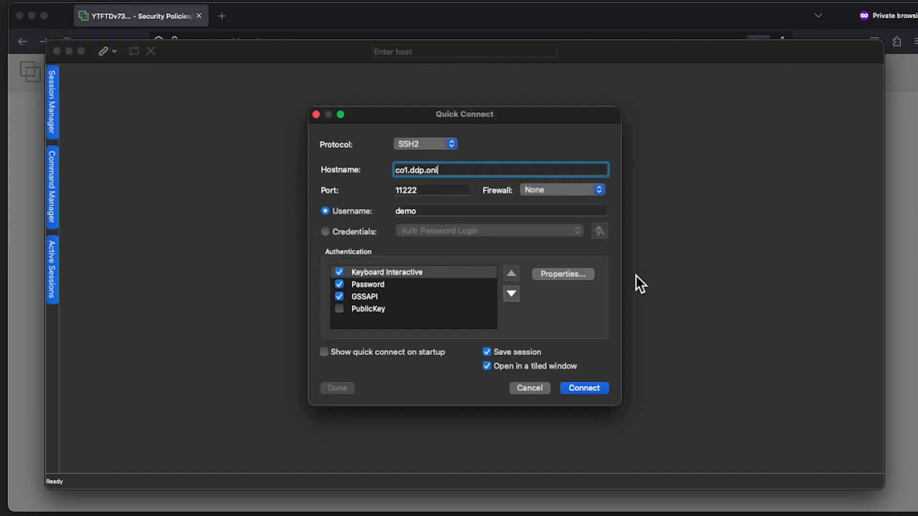
Step: Connect over SSH2 to co1.ddp.onl on the custom port as user demo
left_click(433, 189)
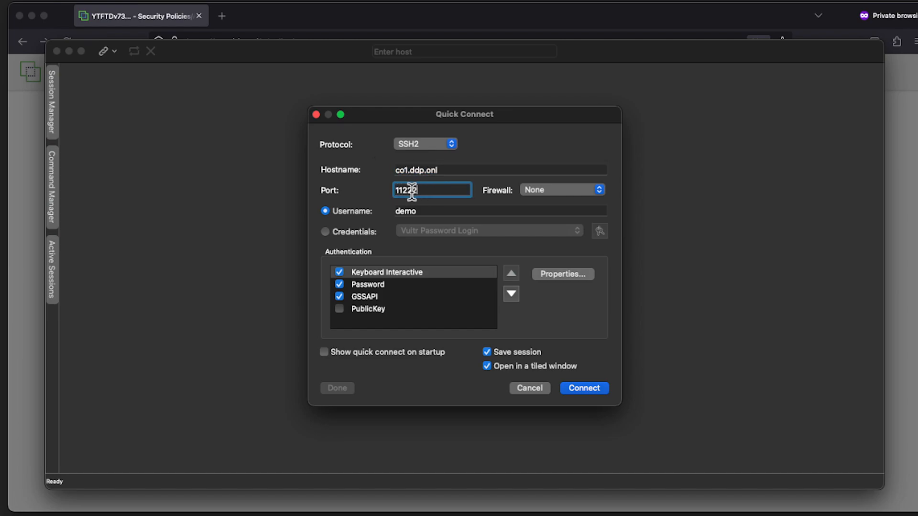
mouse_move(491, 198)
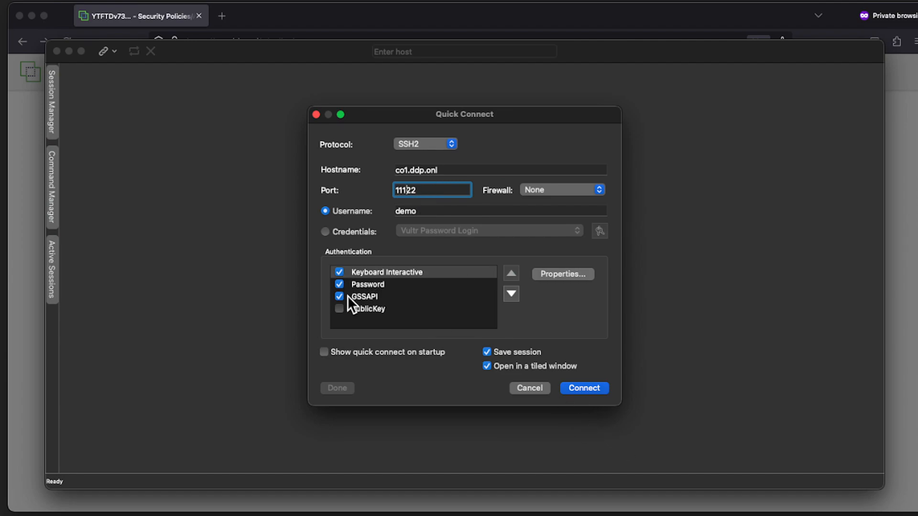
left_click(583, 388)
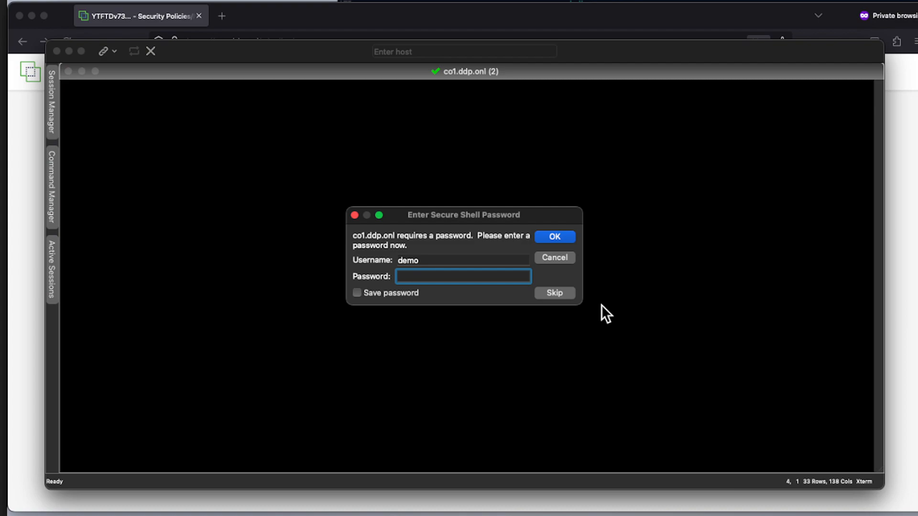
mouse_move(602, 296)
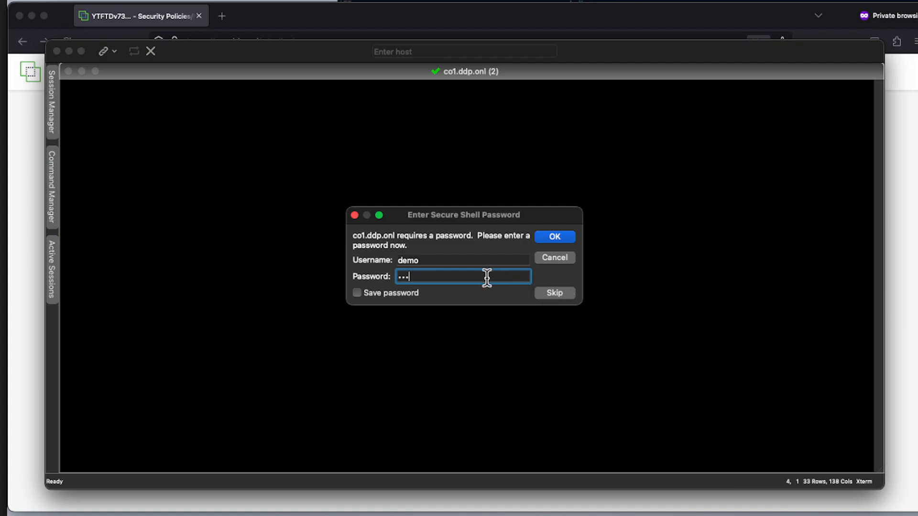
Step: Submit the demo password to reach the Kali shell, then run ifc
type("•••")
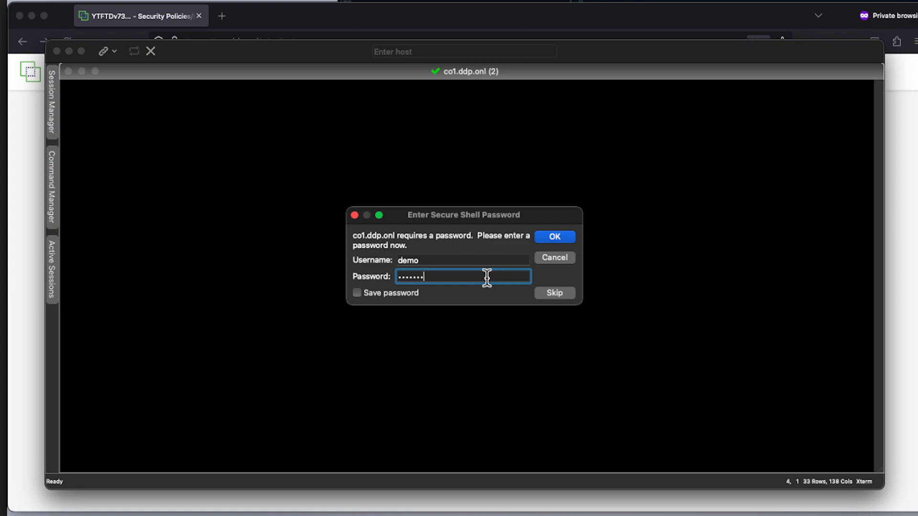
left_click(554, 236)
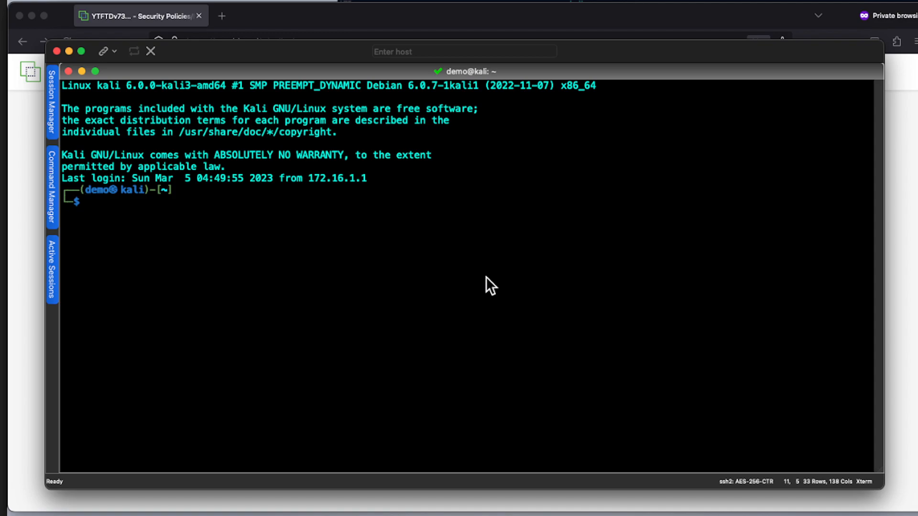
type("ifc")
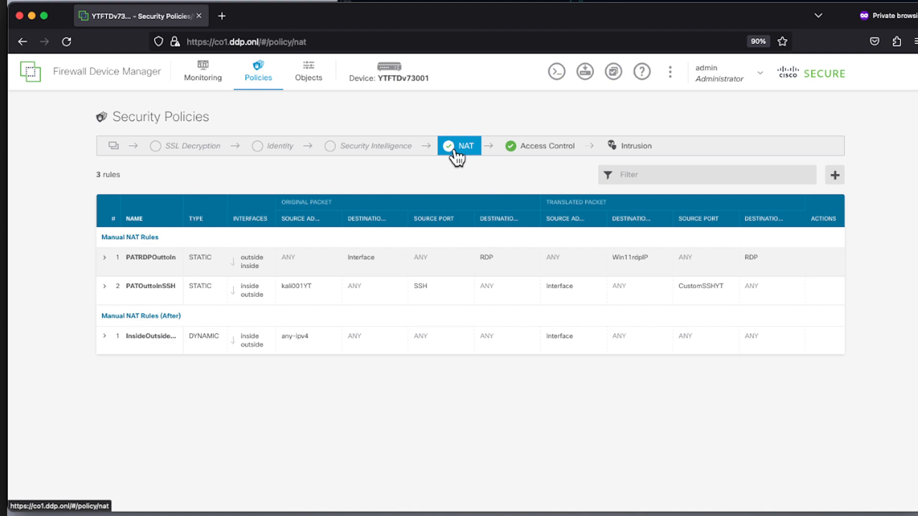
mouse_move(315, 292)
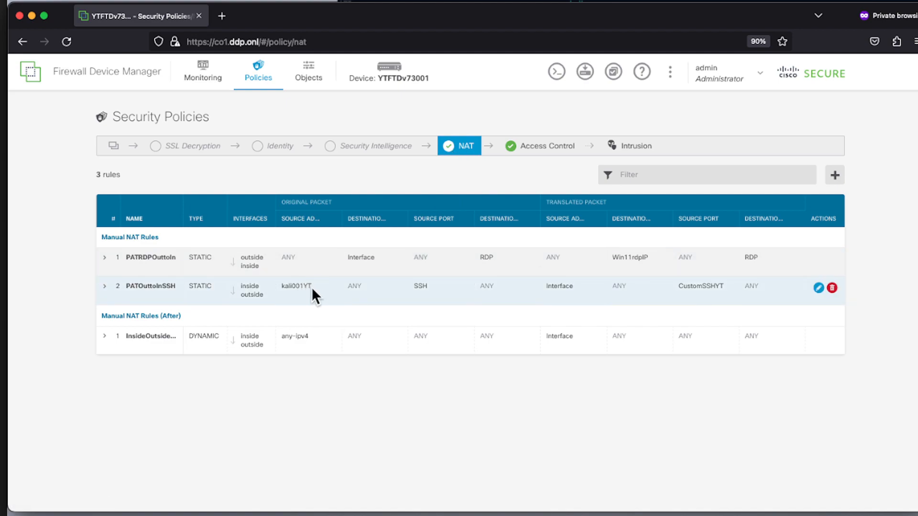
mouse_move(269, 293)
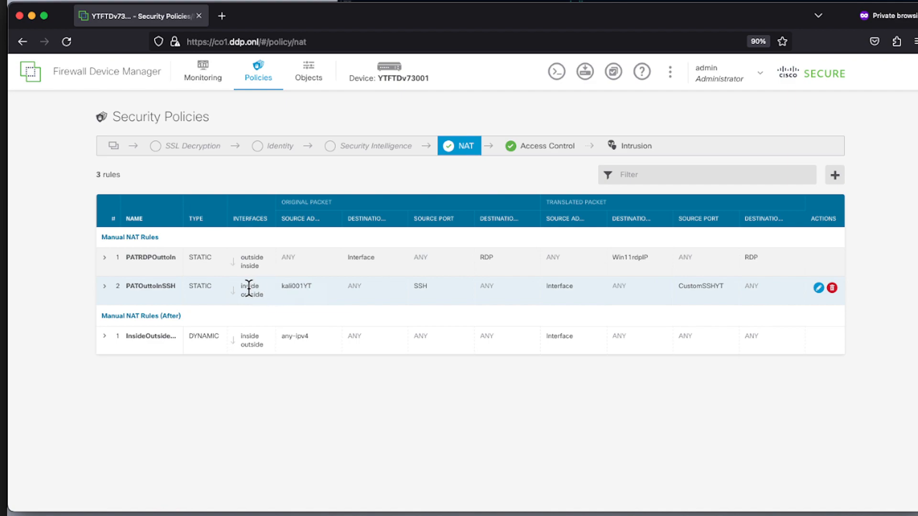
Step: Highlight rule PATOuttoInSSH's original SSH and translated CustomSSHYT values, then move to Access Control
double_click(251, 291)
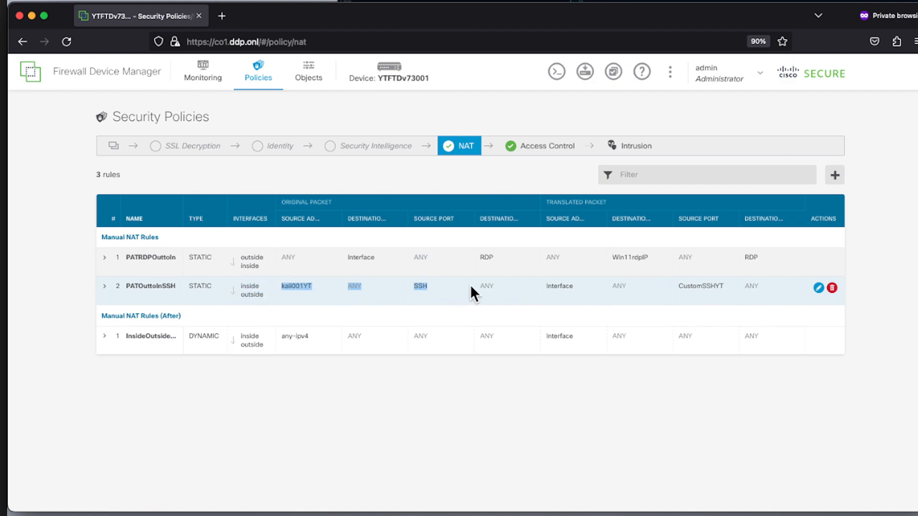
mouse_move(500, 300)
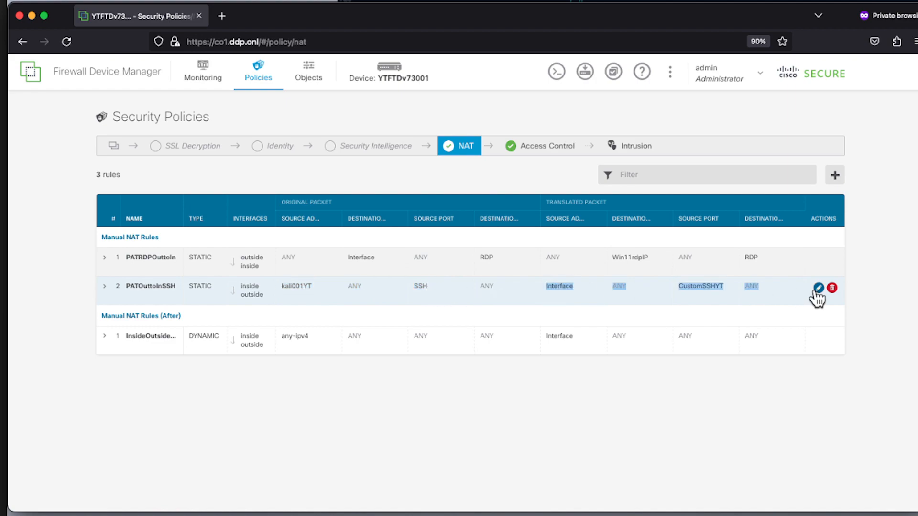
mouse_move(818, 288)
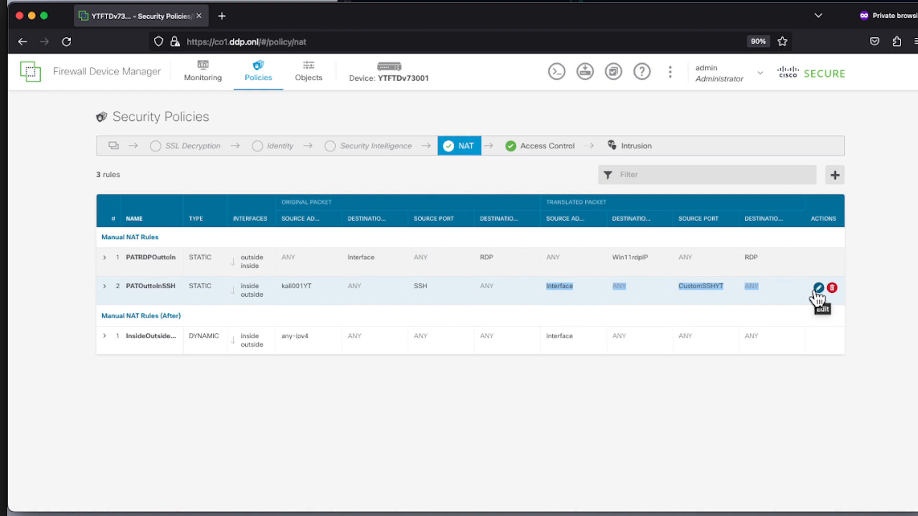
mouse_move(567, 292)
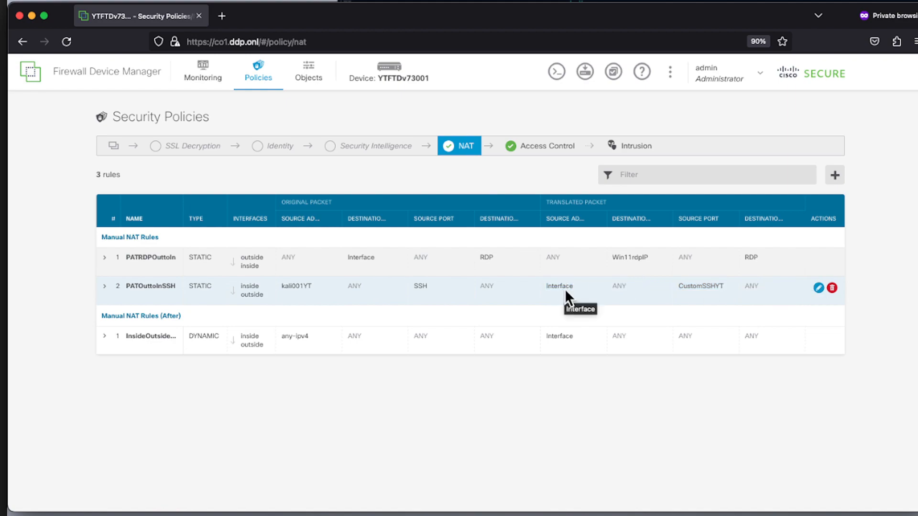
mouse_move(706, 300)
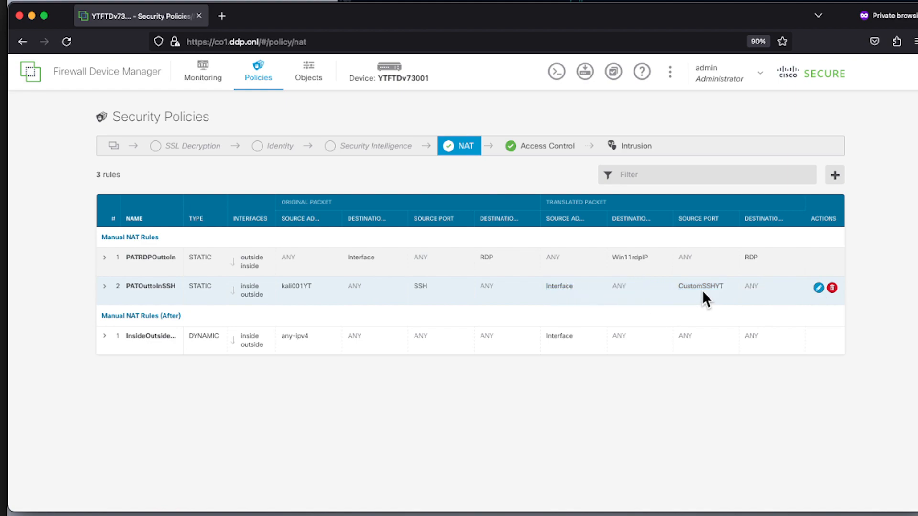
mouse_move(682, 293)
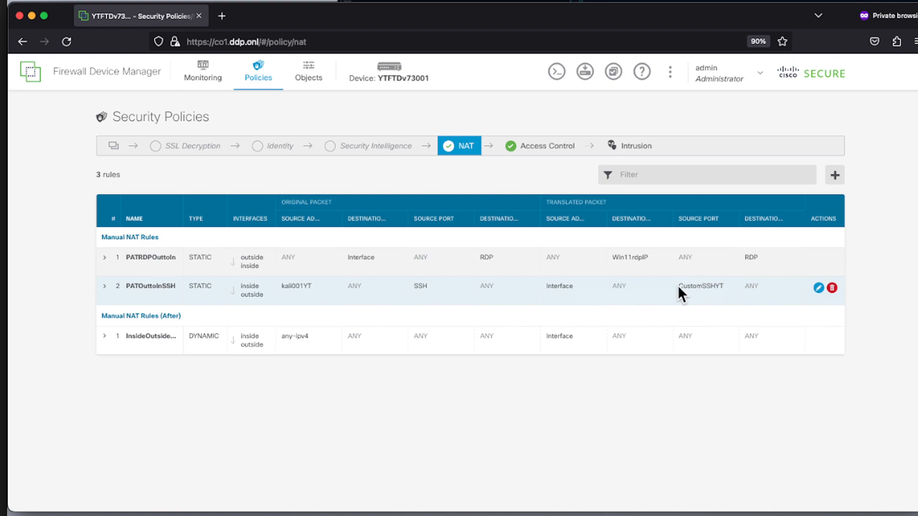
double_click(701, 286)
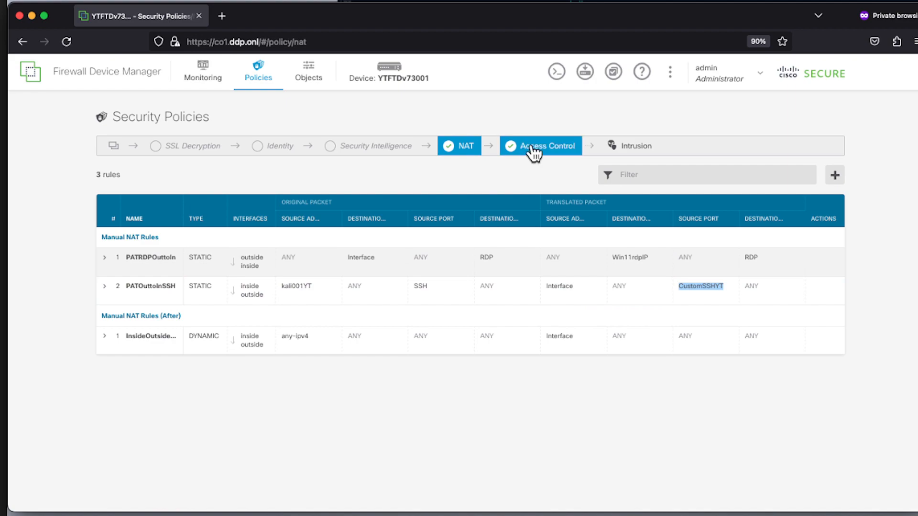
left_click(549, 145)
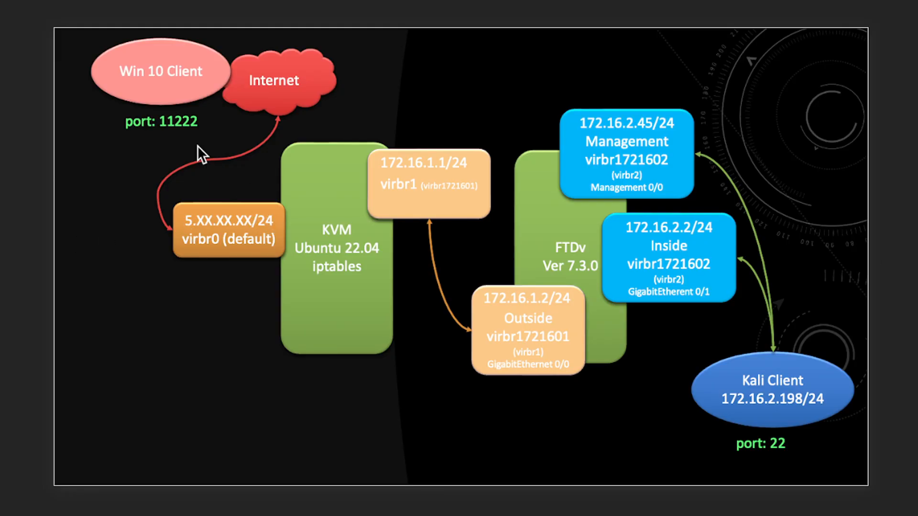
Step: Change the Win 10 Client port label from 11222 to 11122
left_click(161, 121)
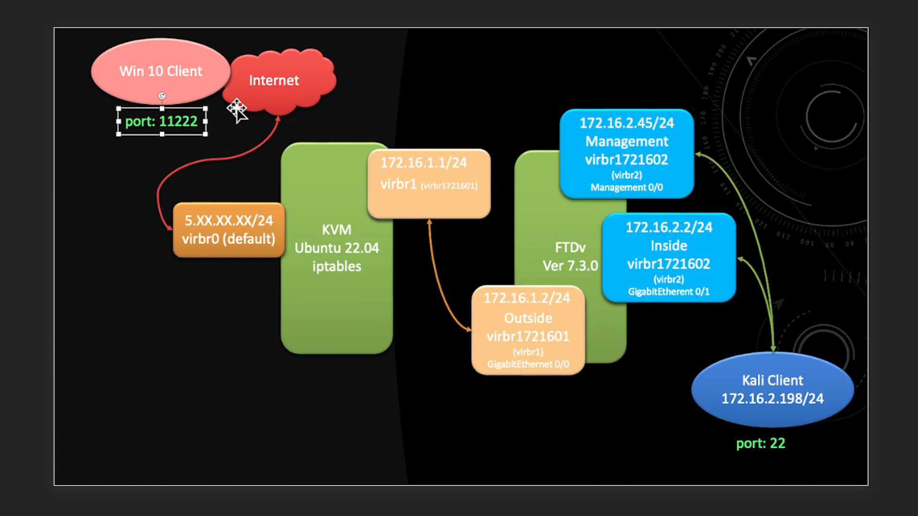
type("11122")
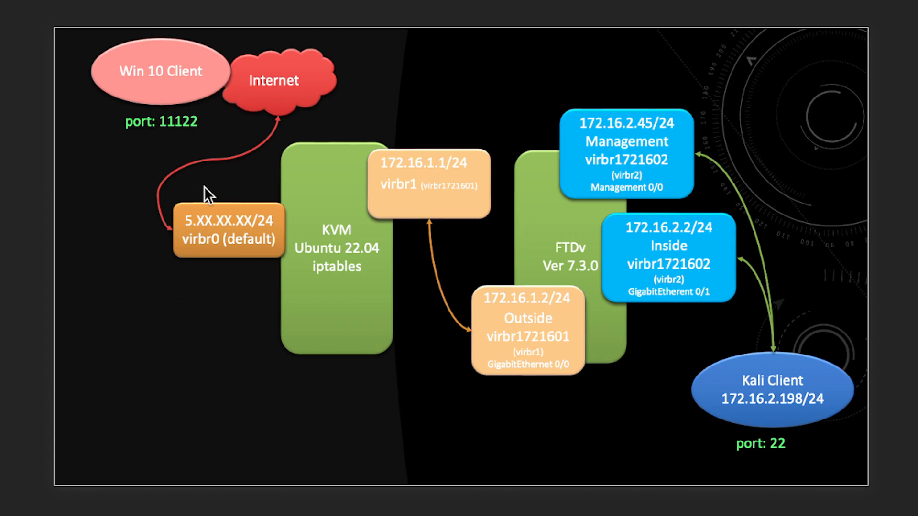
mouse_move(140, 146)
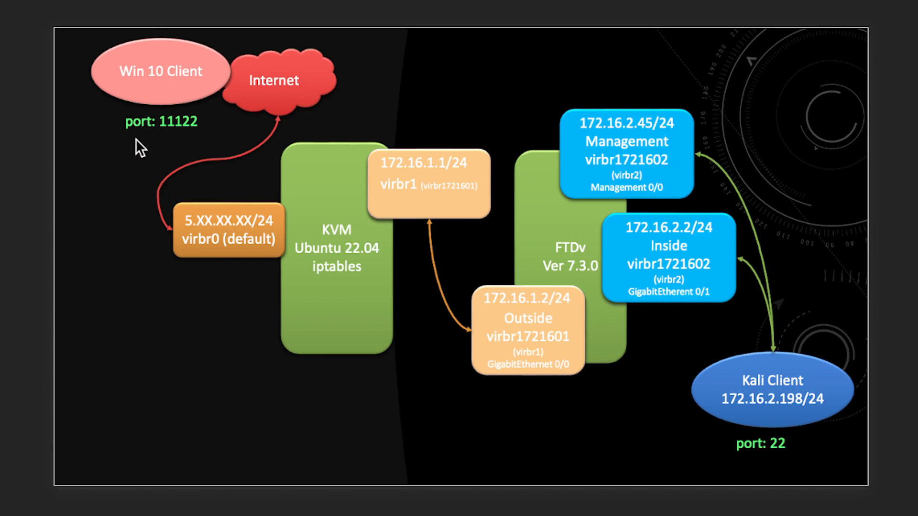
mouse_move(102, 123)
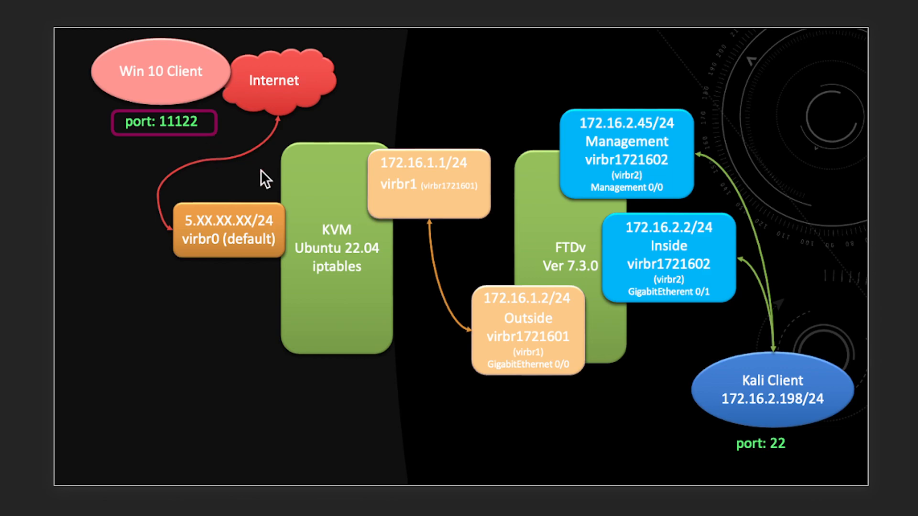
mouse_move(173, 199)
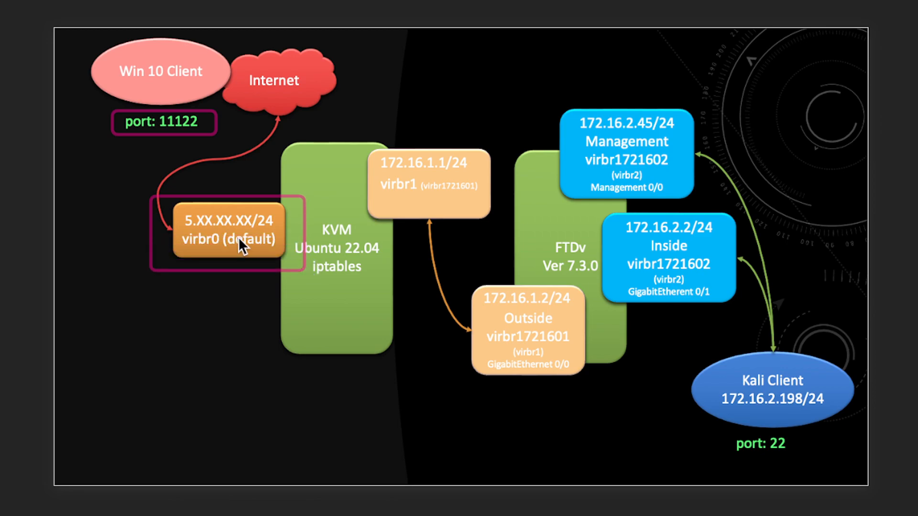
mouse_move(270, 257)
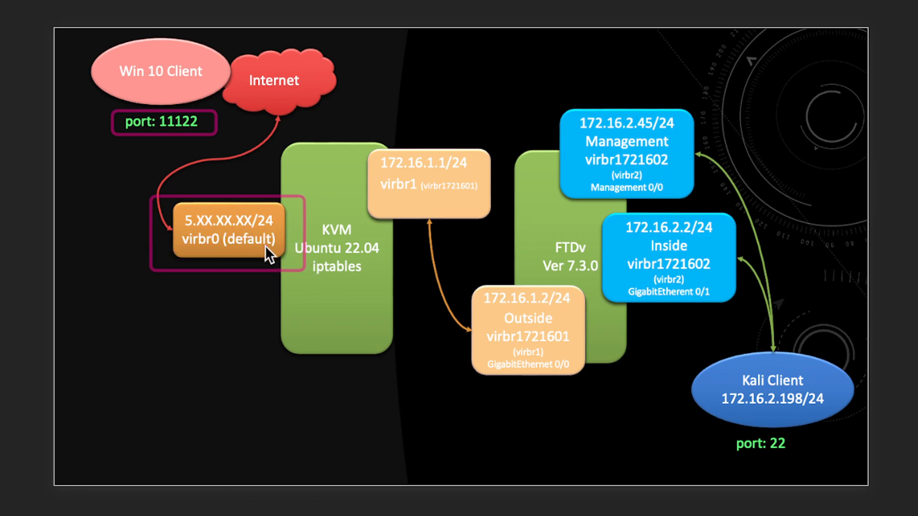
mouse_move(346, 262)
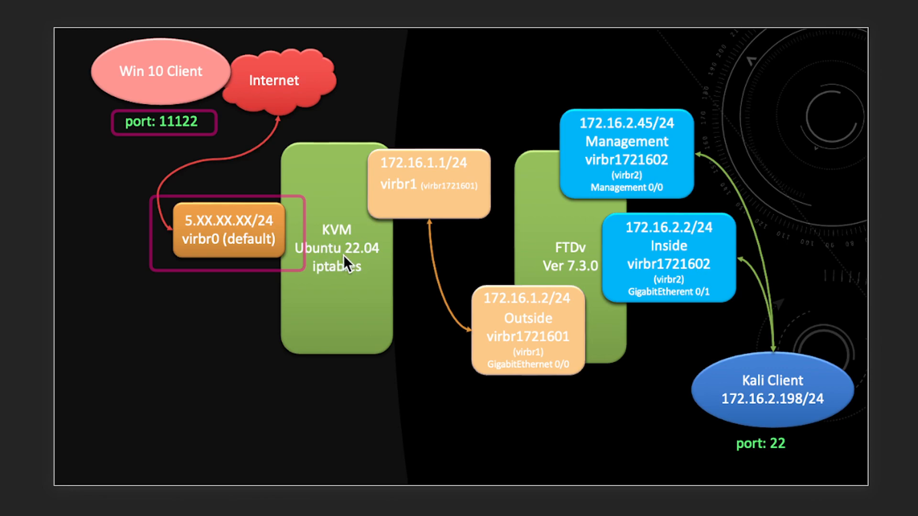
mouse_move(273, 254)
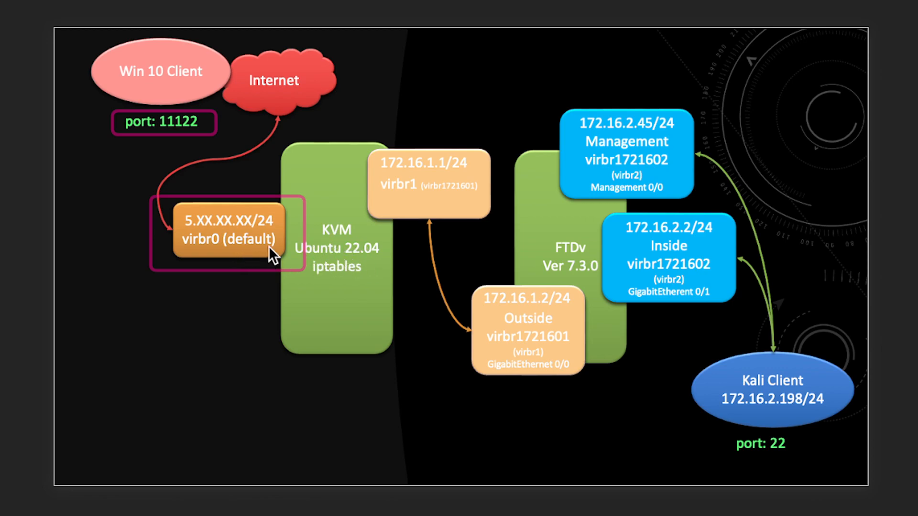
mouse_move(290, 239)
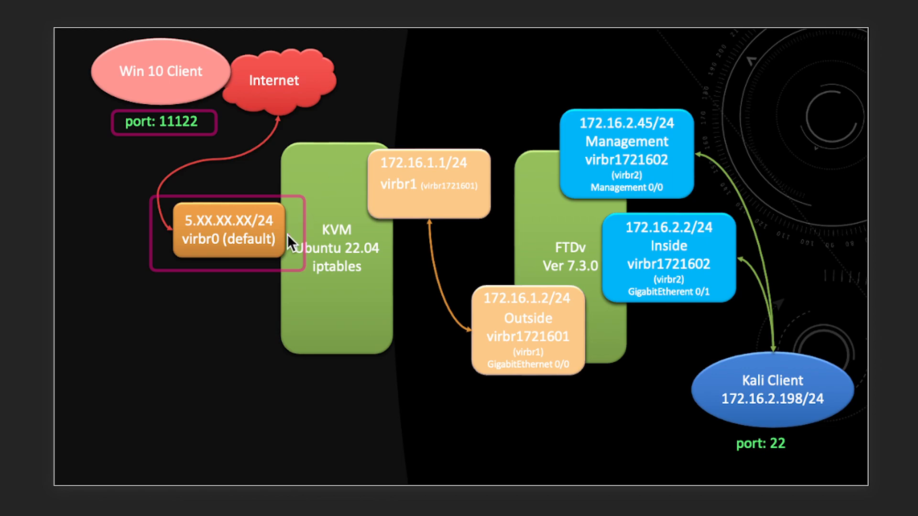
mouse_move(292, 243)
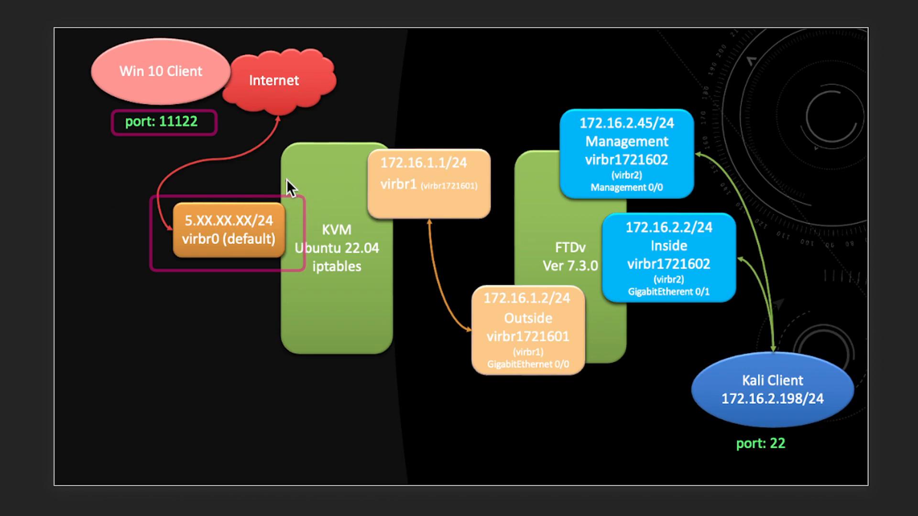
Step: Draw a magenta arrow from KVM into virbr1 and start a 'Stat' text label beside FTDv
left_click_drag(269, 174, 363, 178)
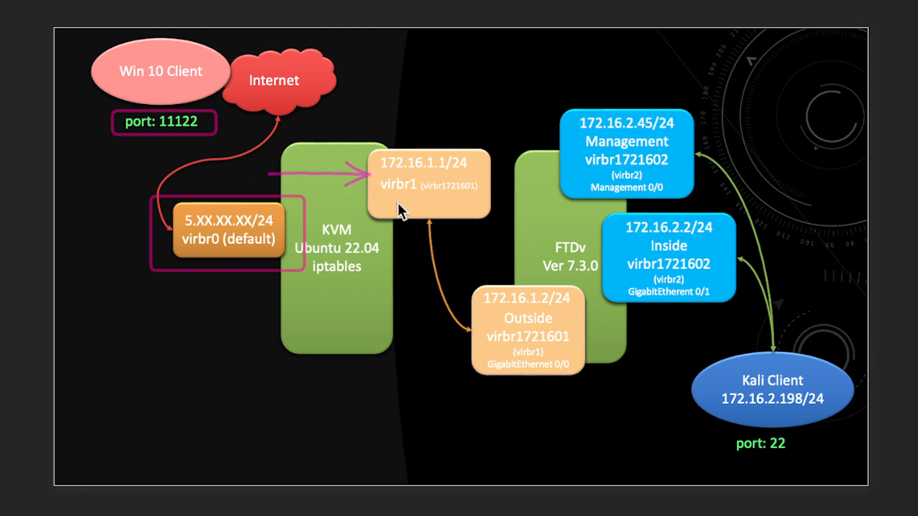
mouse_move(500, 173)
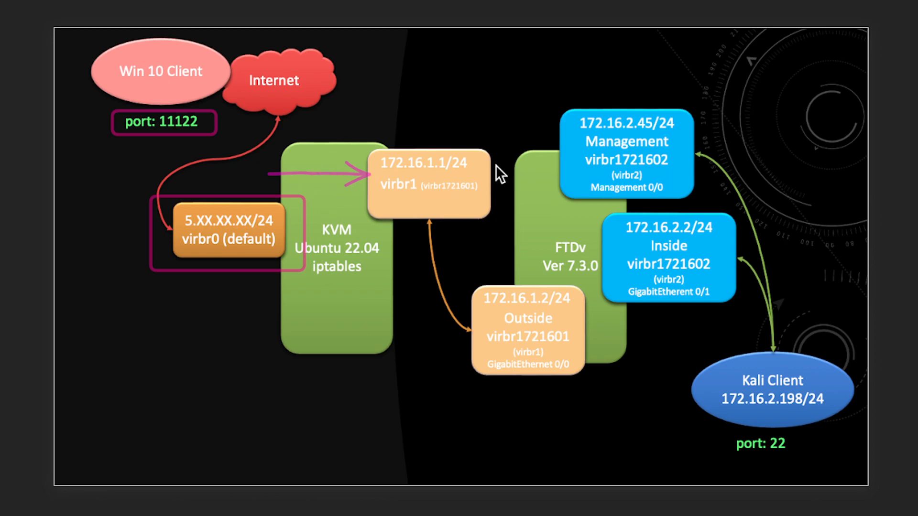
mouse_move(357, 181)
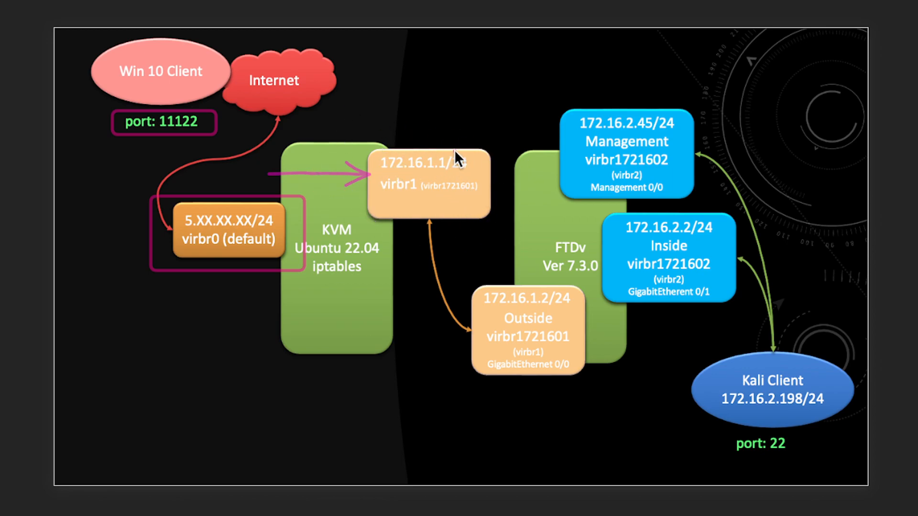
mouse_move(376, 190)
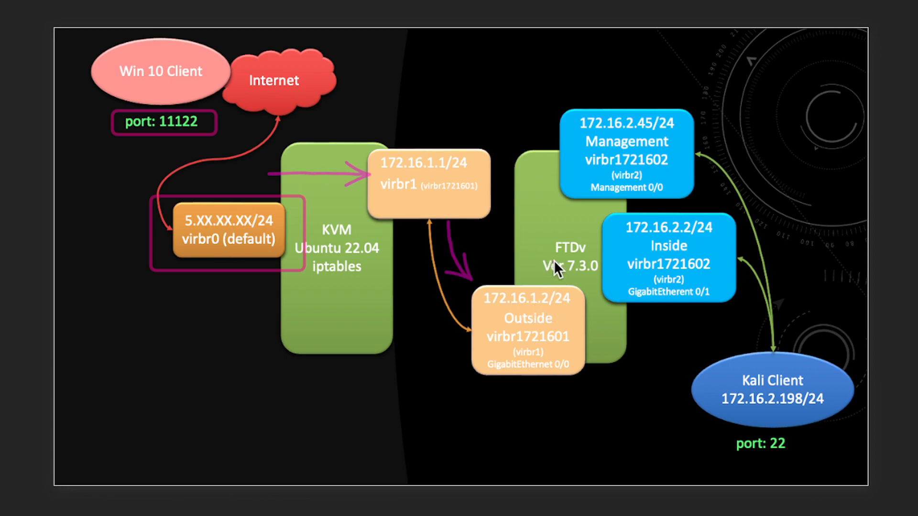
mouse_move(502, 249)
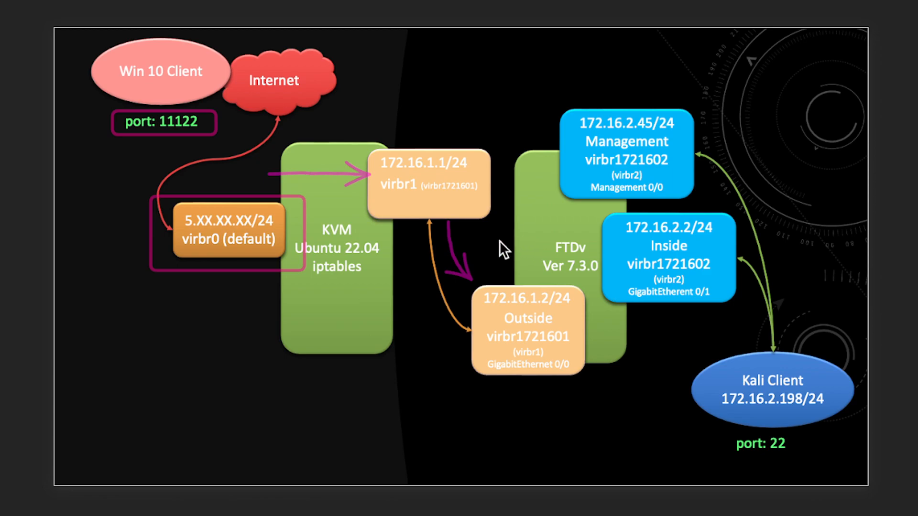
mouse_move(439, 178)
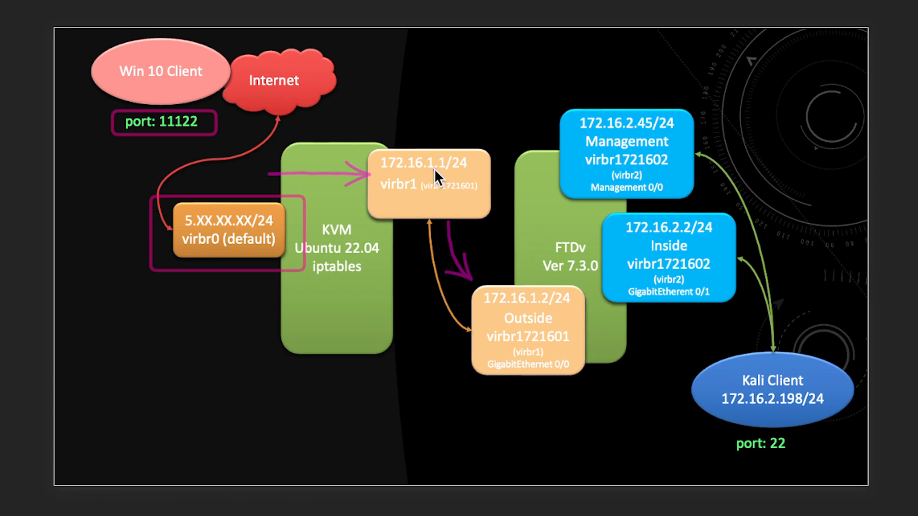
mouse_move(539, 281)
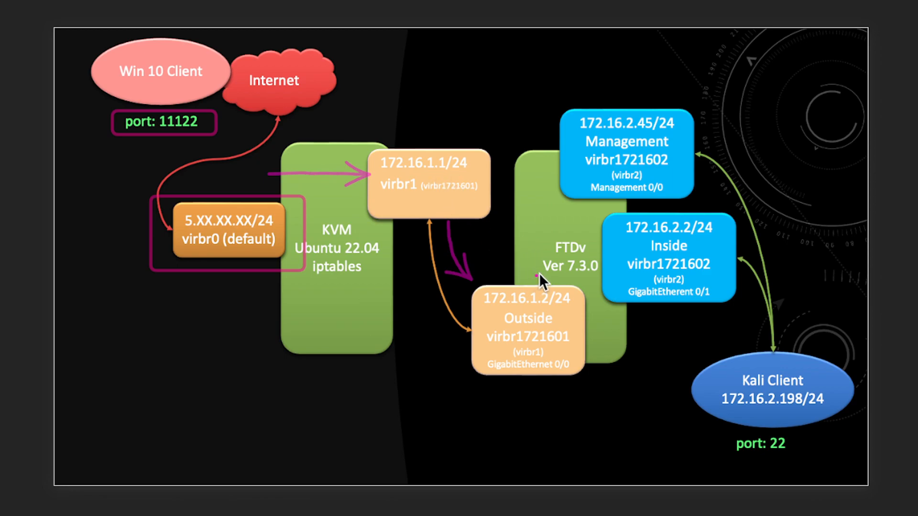
mouse_move(596, 340)
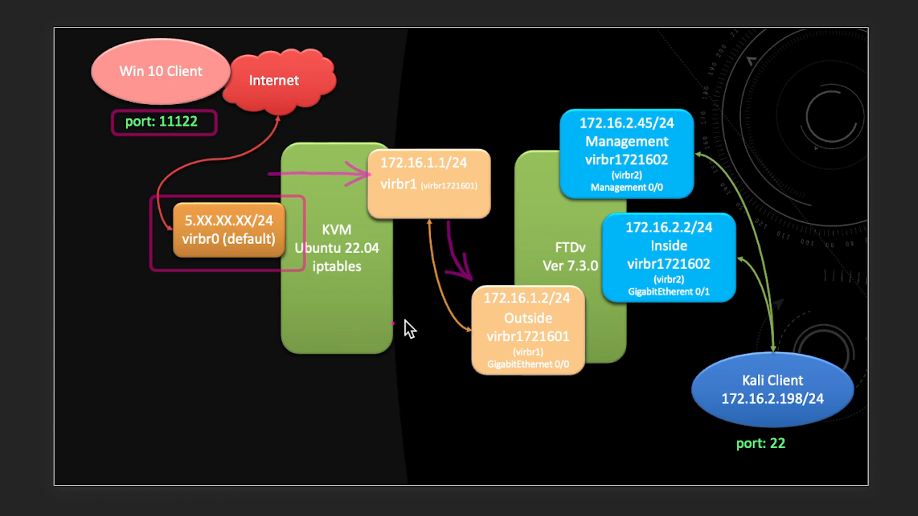
left_click(609, 325)
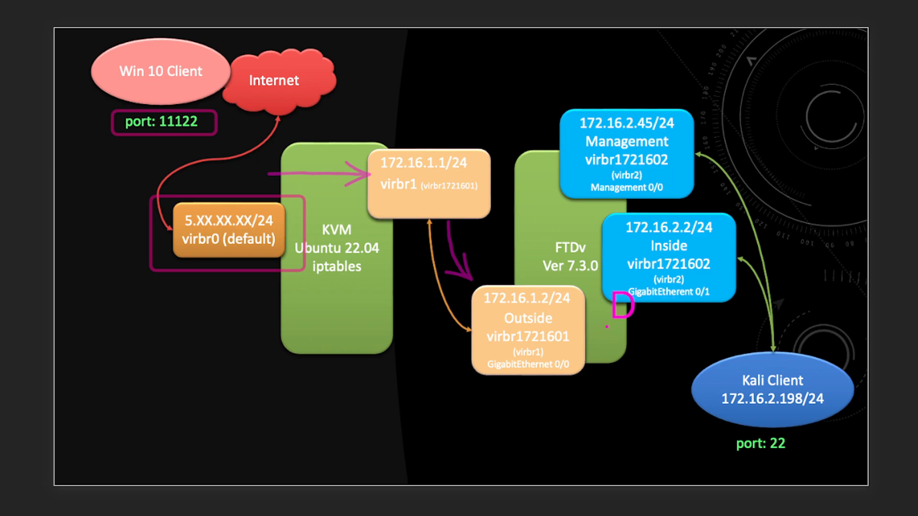
type("Static Port Address")
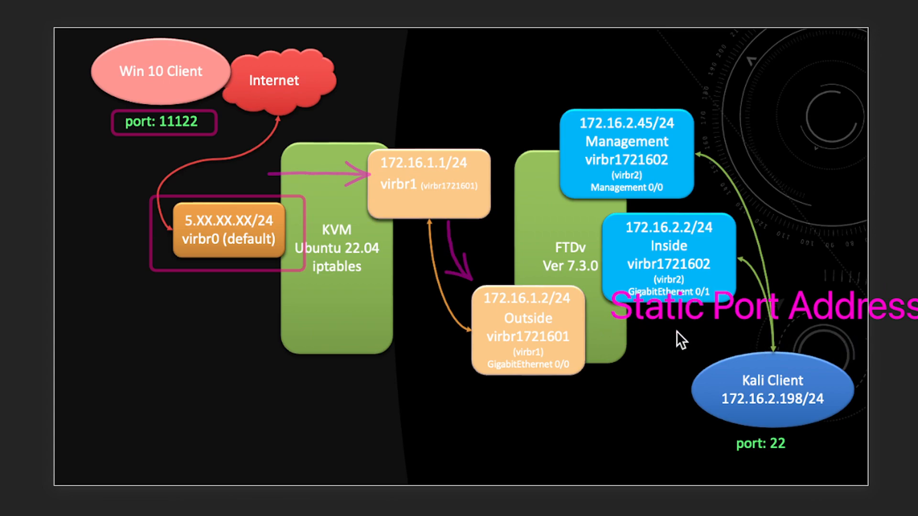
Step: Write the label 'Static Port Address Translation (' below the Outside box
double_click(650, 304)
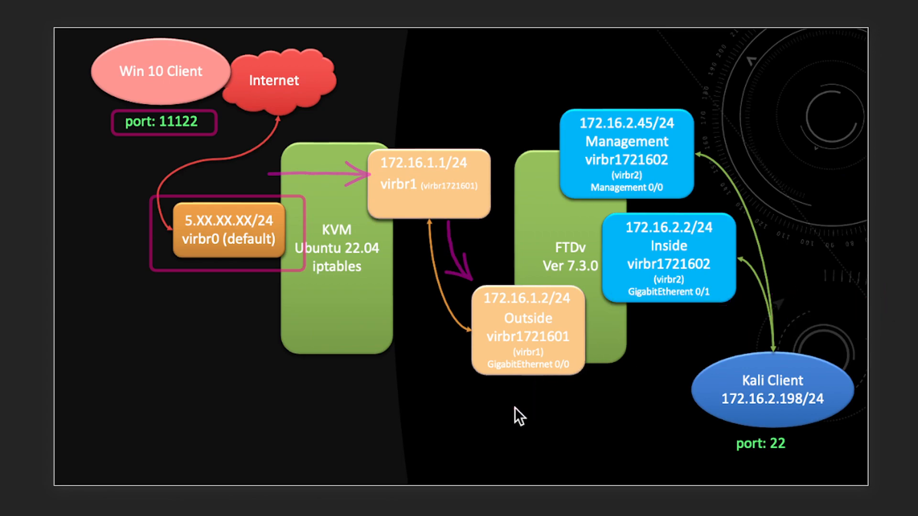
mouse_move(34, 342)
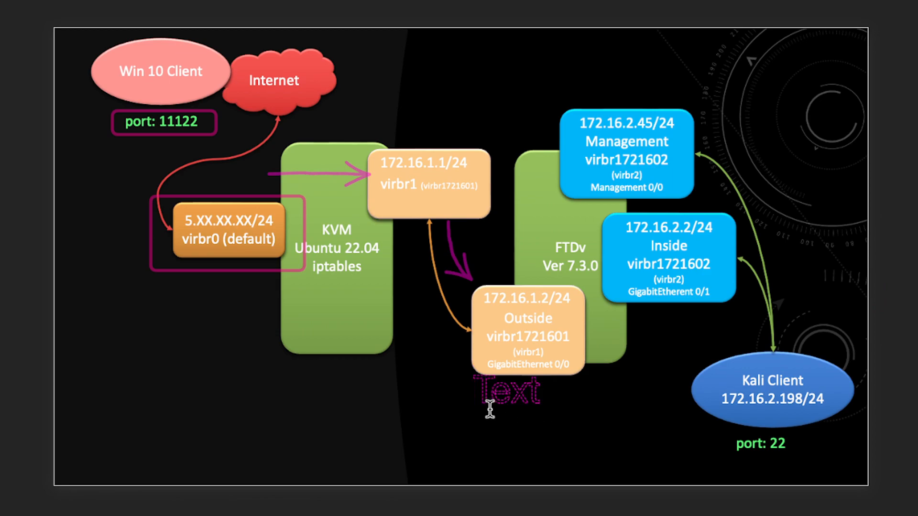
type("Static Port Address")
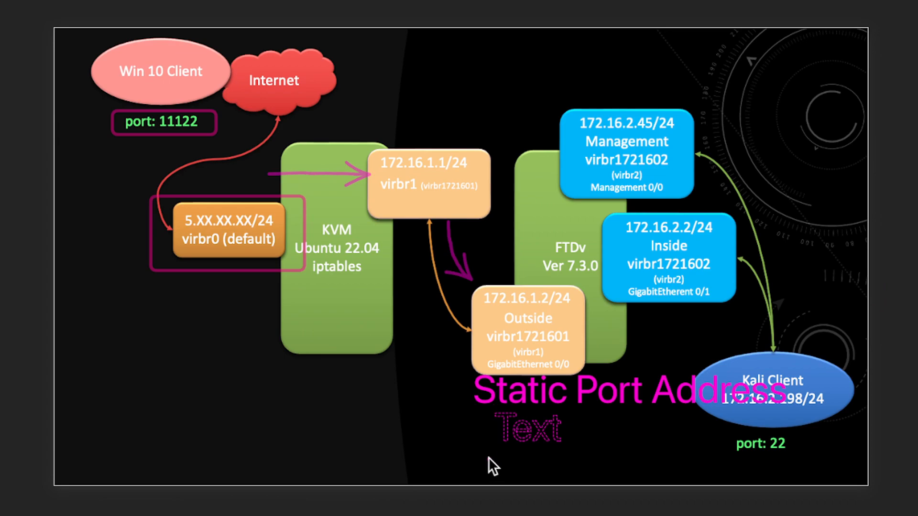
type("Translatio")
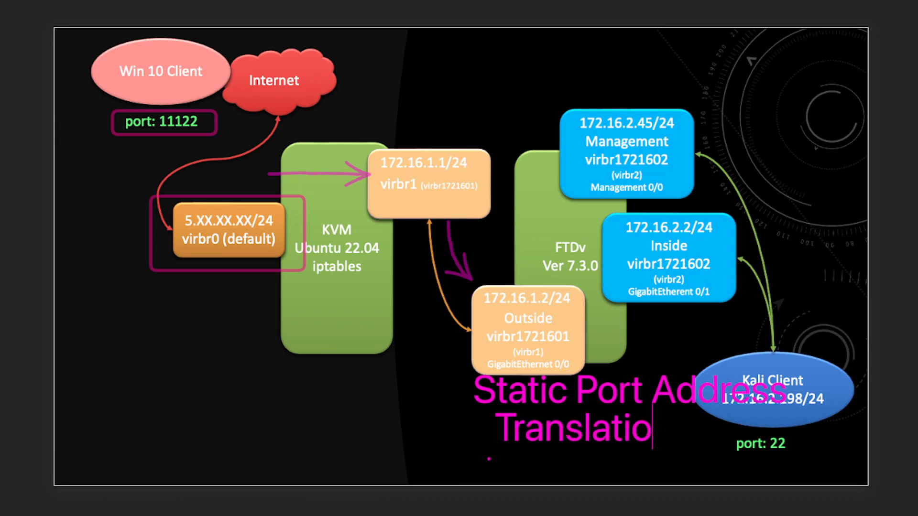
type("n (PAT")
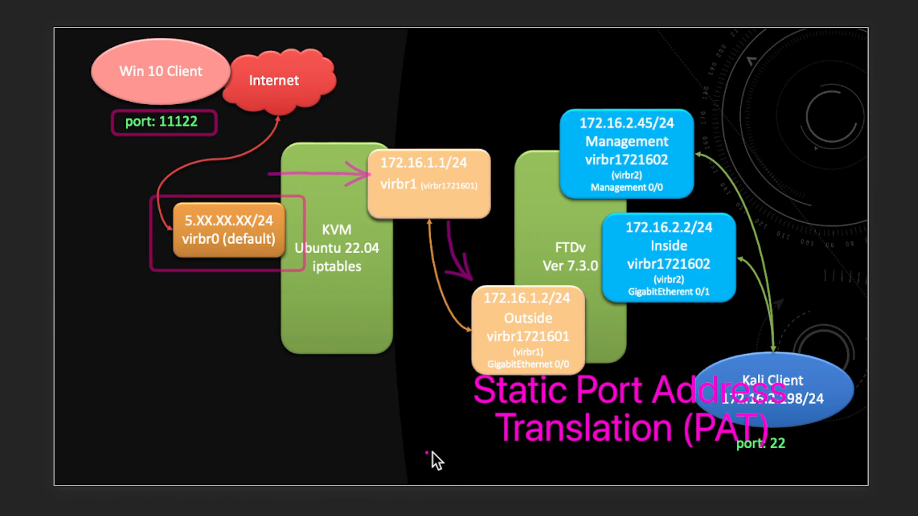
mouse_move(458, 410)
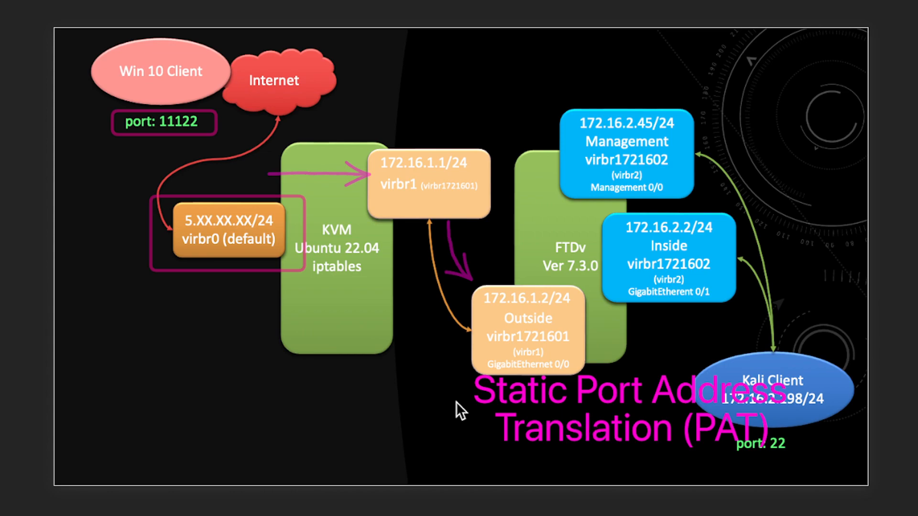
mouse_move(688, 475)
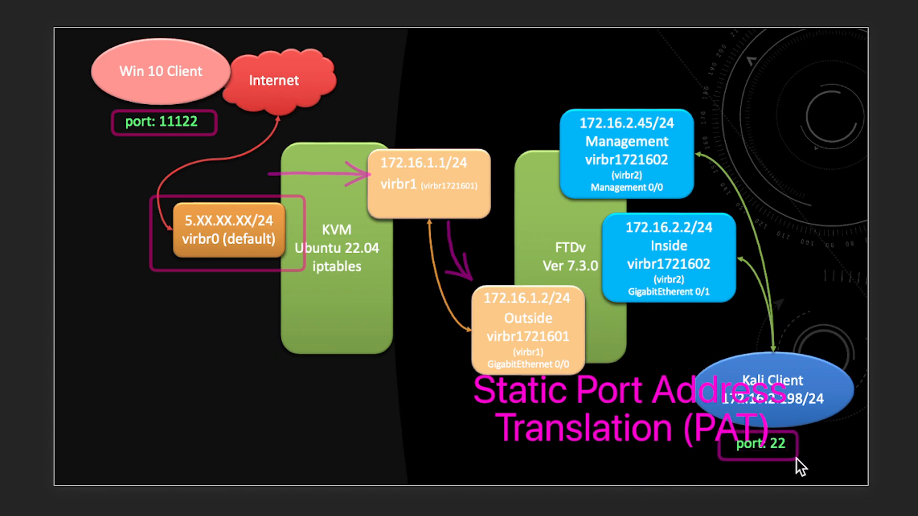
mouse_move(773, 465)
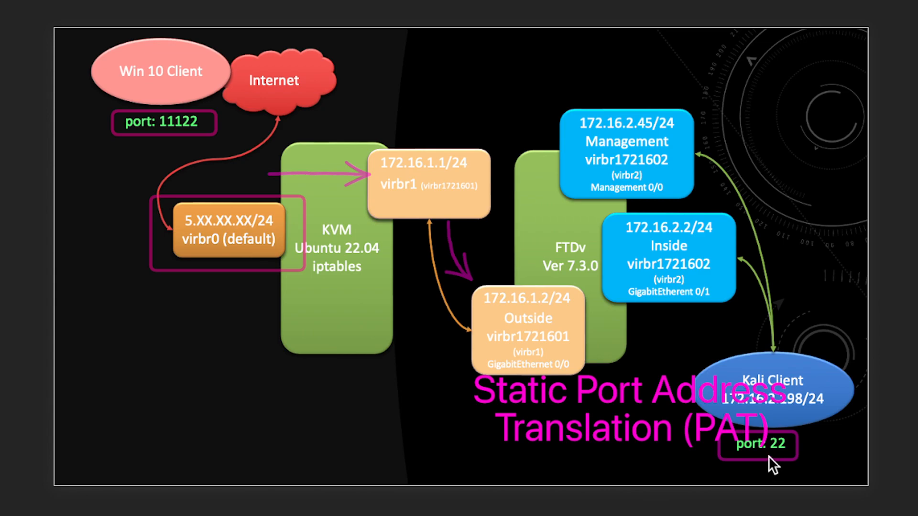
mouse_move(688, 455)
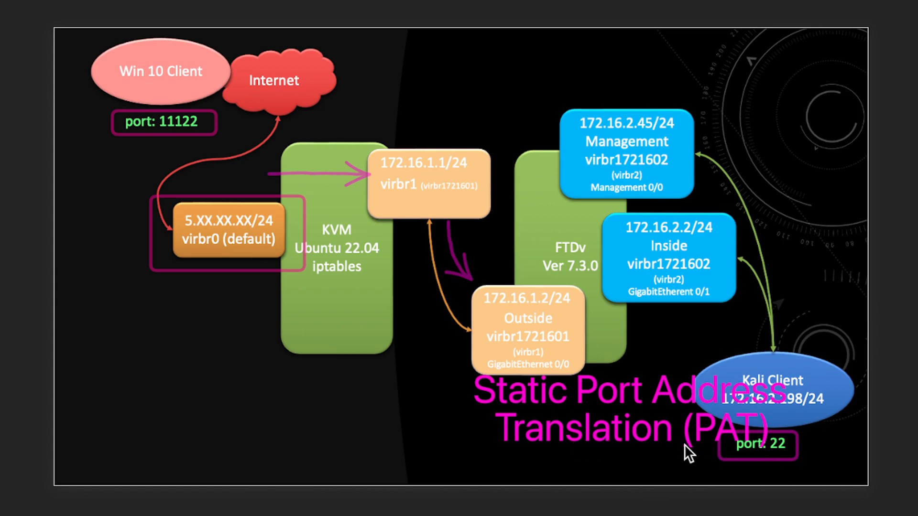